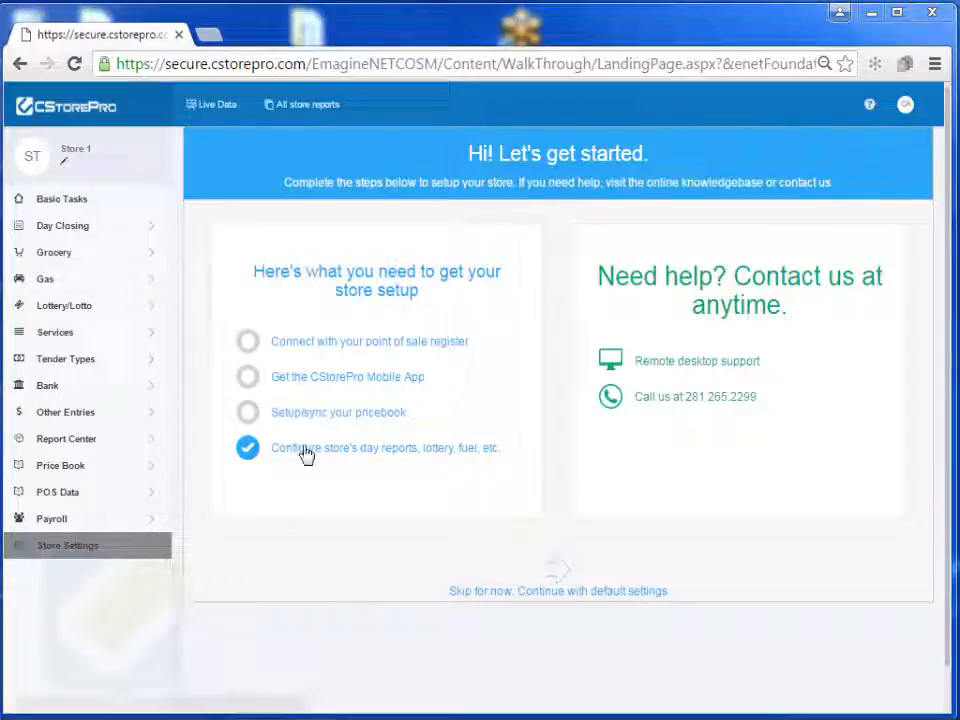
- Start the store configuration walkthrough and advance past General Settings and Bank Accounts
click(384, 448)
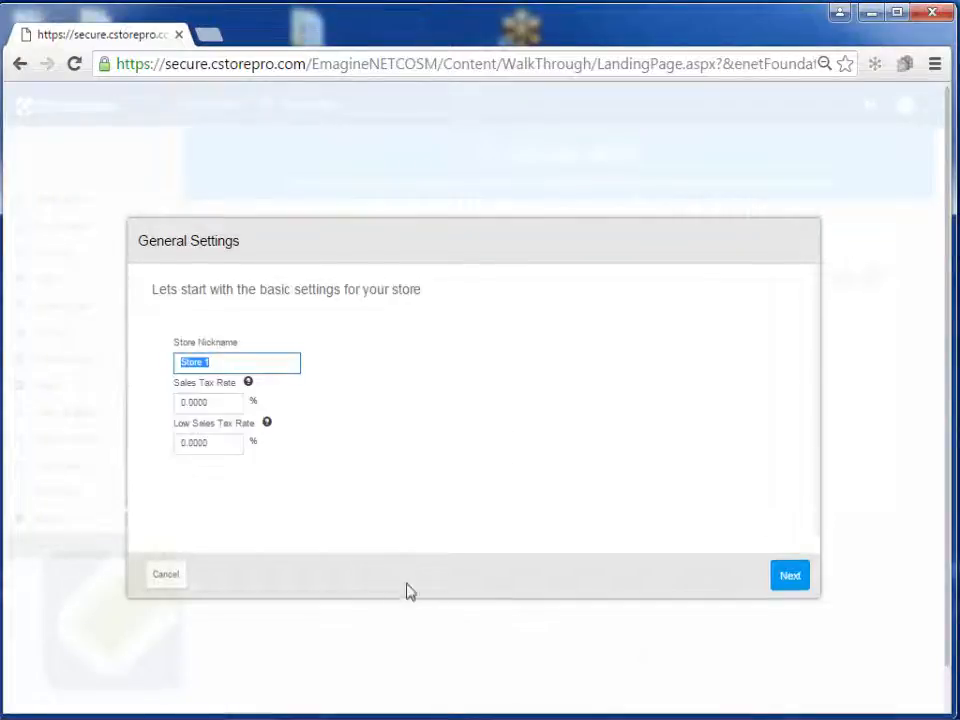
click(788, 576)
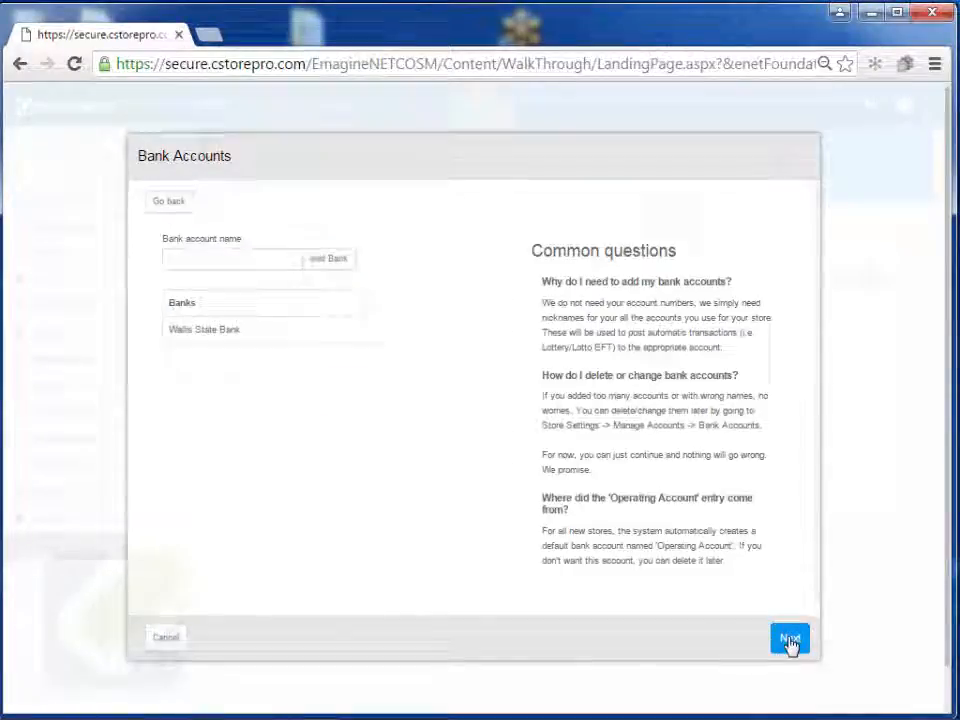
click(788, 638)
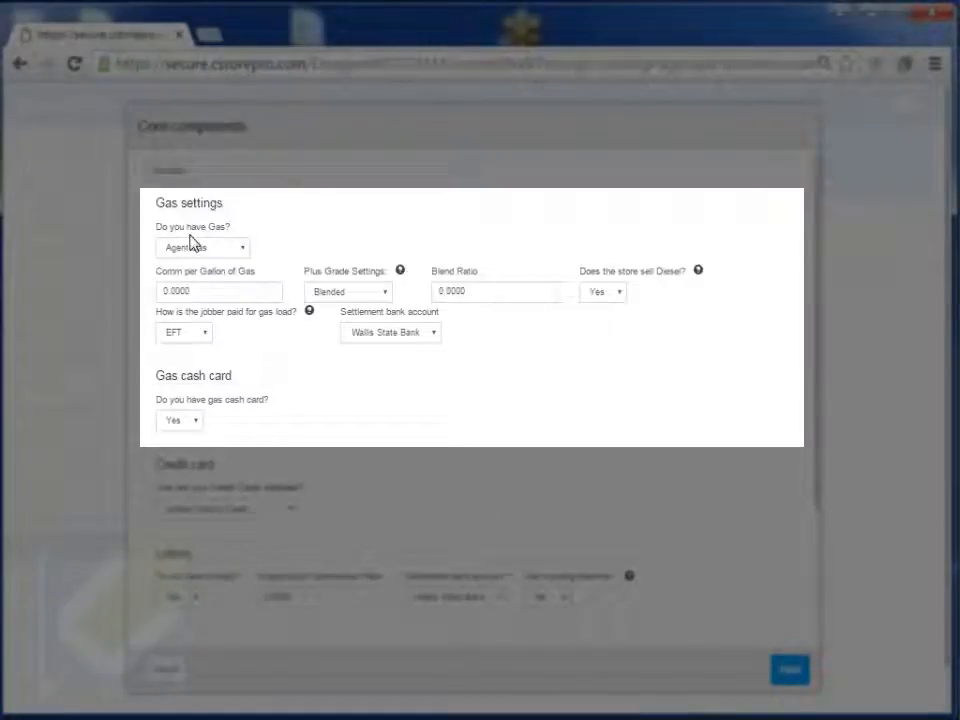
- Keep the store as Agent Gas with blended plus grade and EFT as the jobber payment method
click(200, 248)
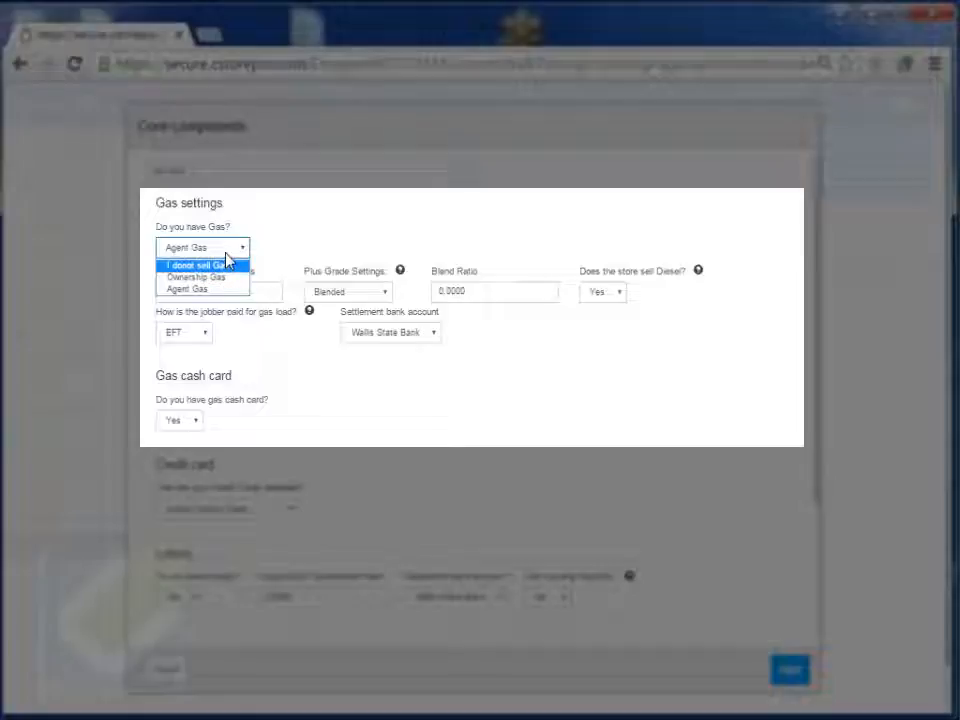
mouse_move(200, 276)
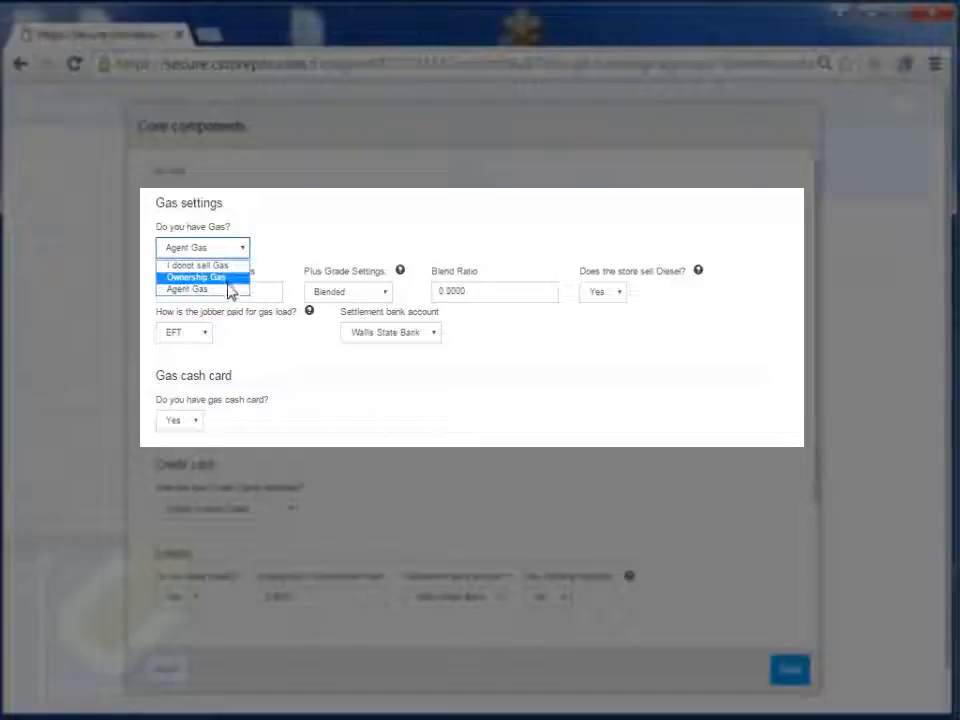
click(186, 288)
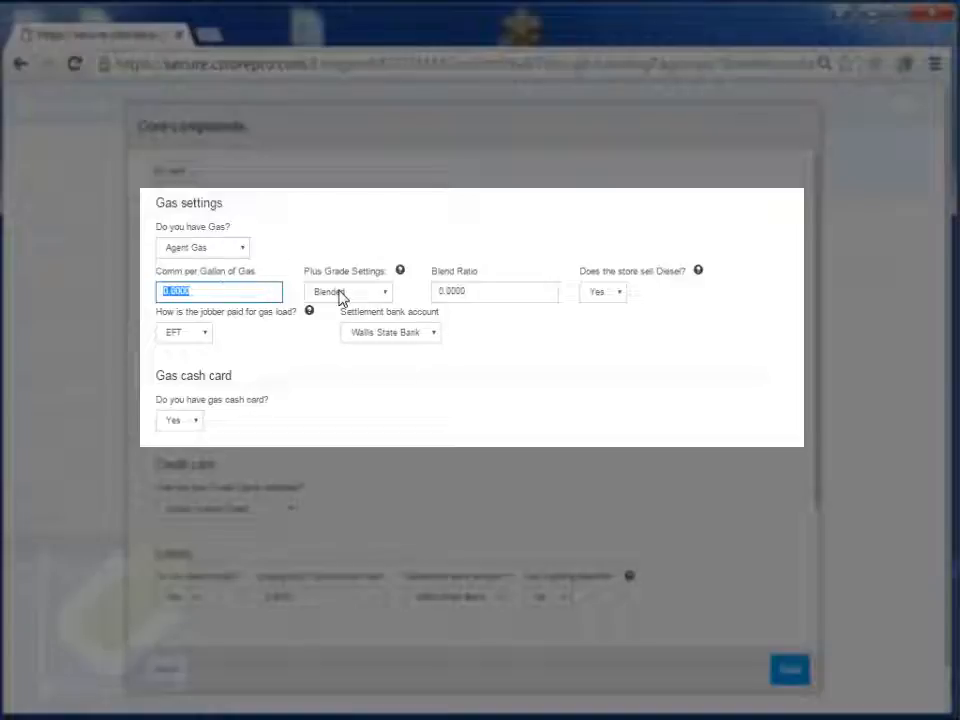
click(348, 292)
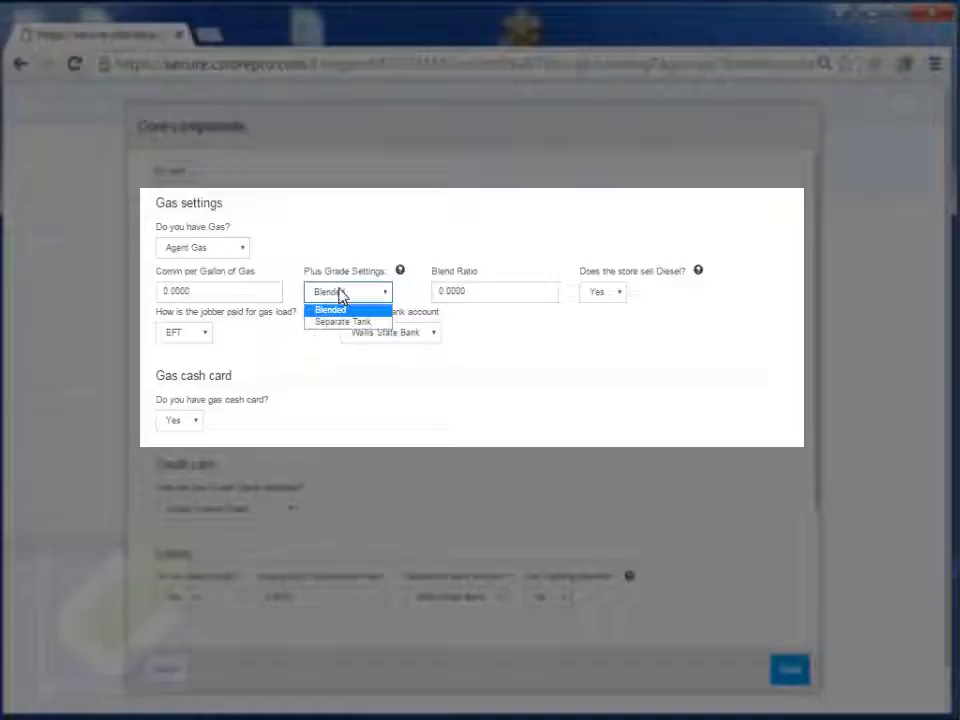
mouse_move(344, 322)
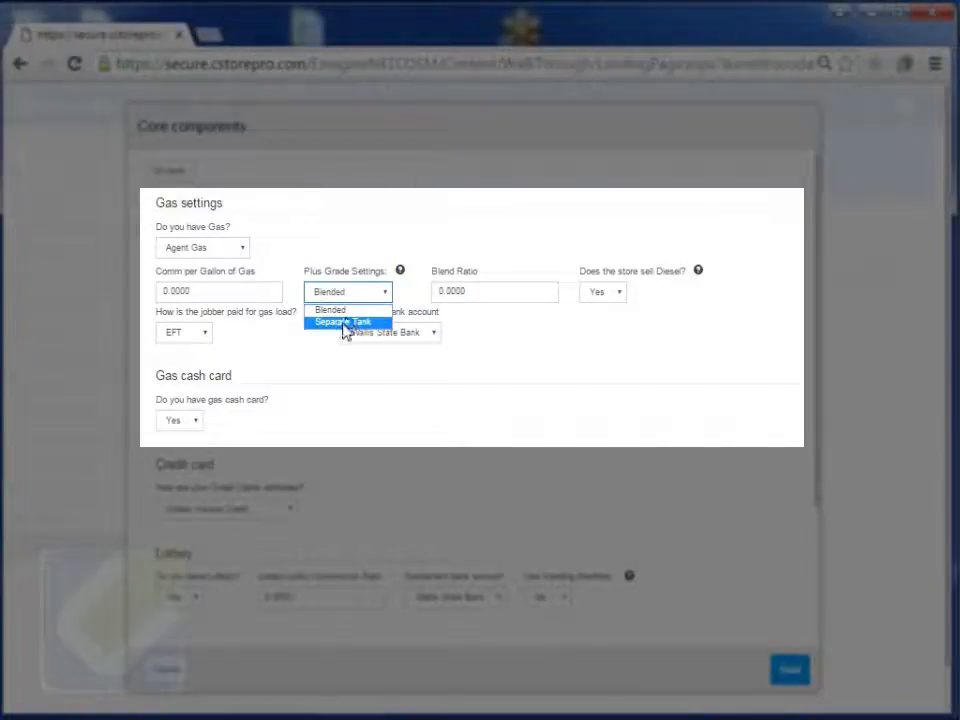
mouse_move(342, 312)
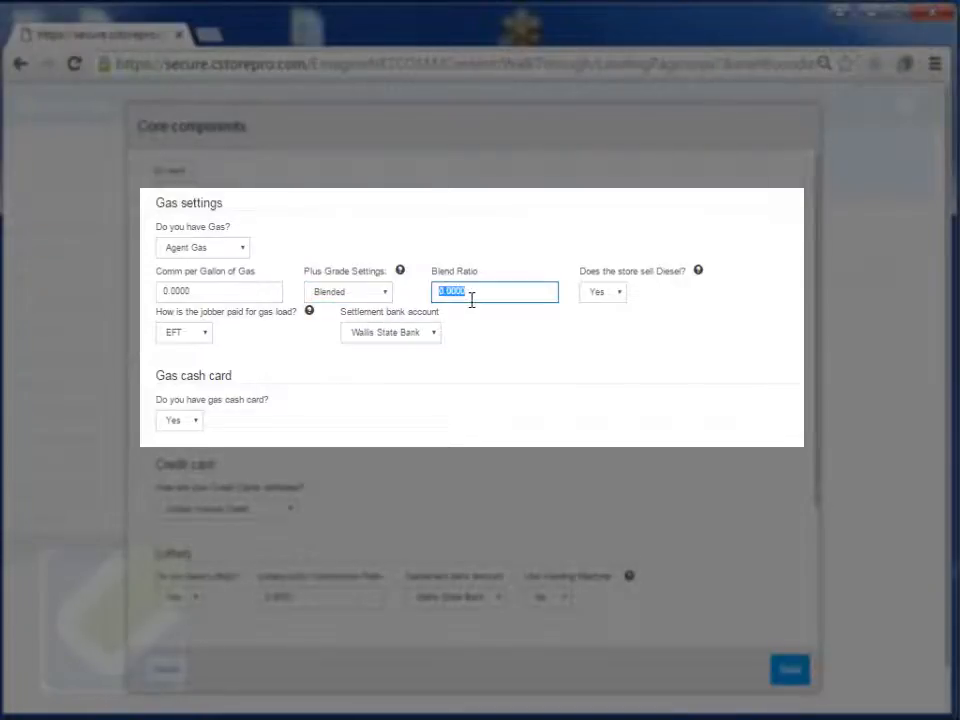
mouse_move(650, 246)
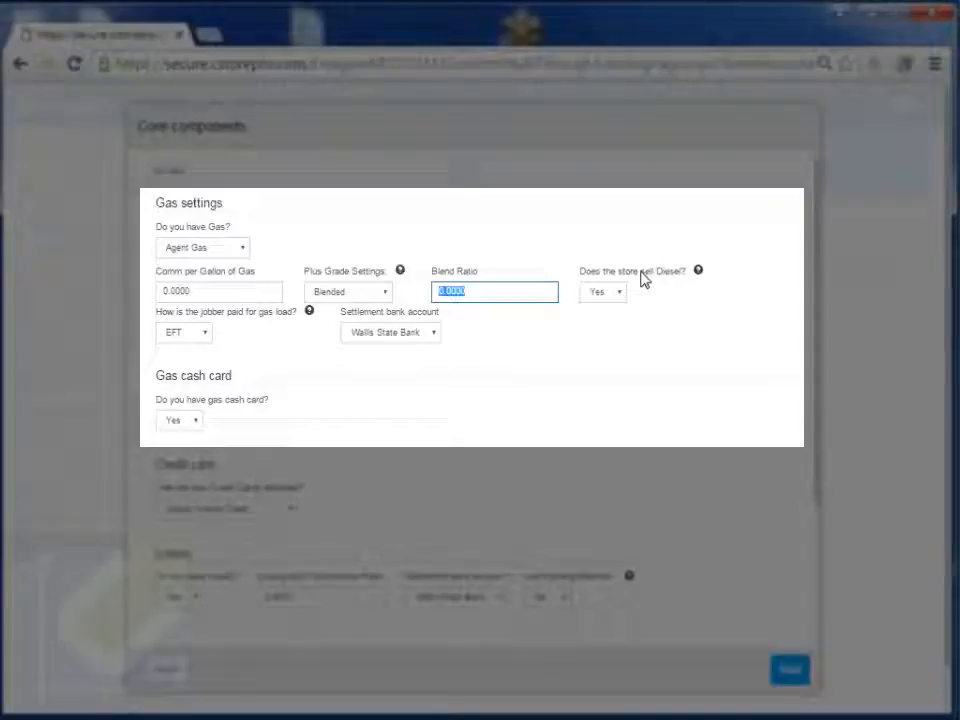
mouse_move(222, 324)
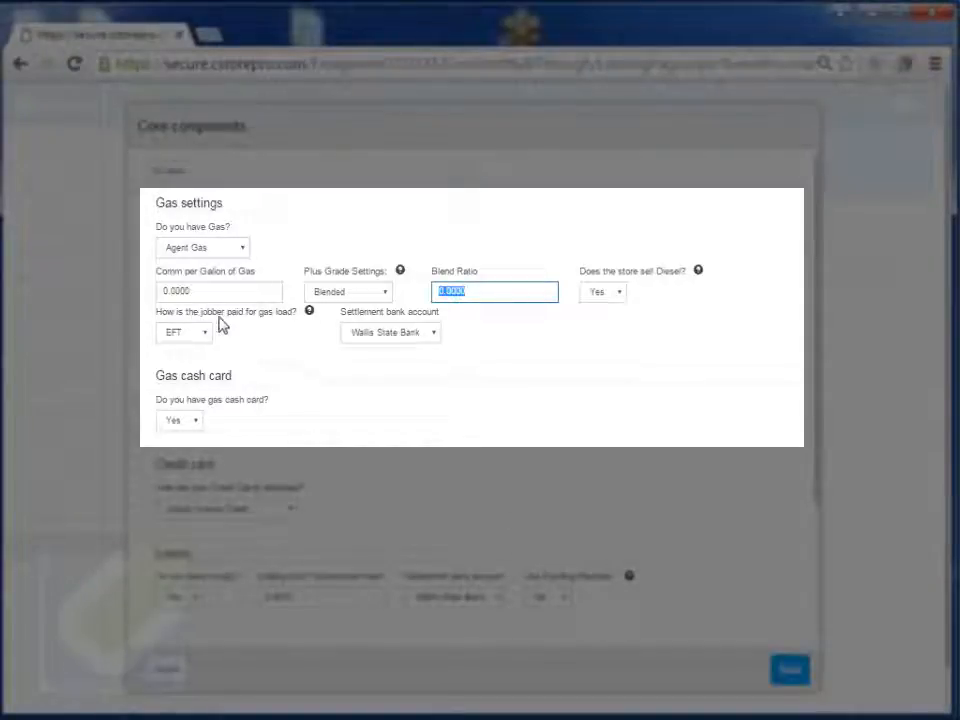
click(184, 332)
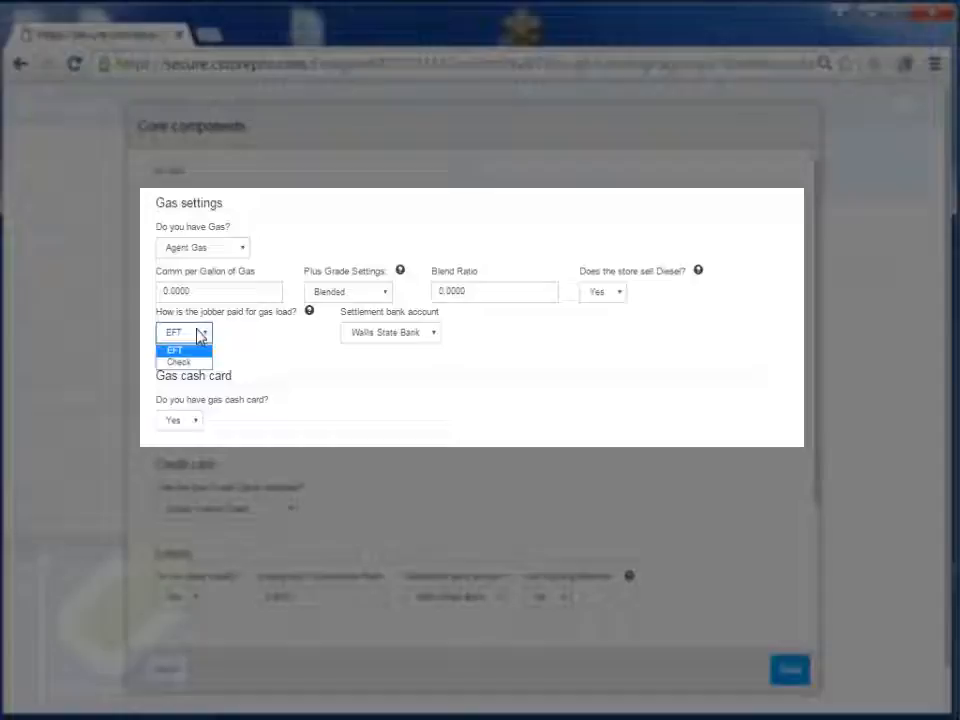
click(174, 348)
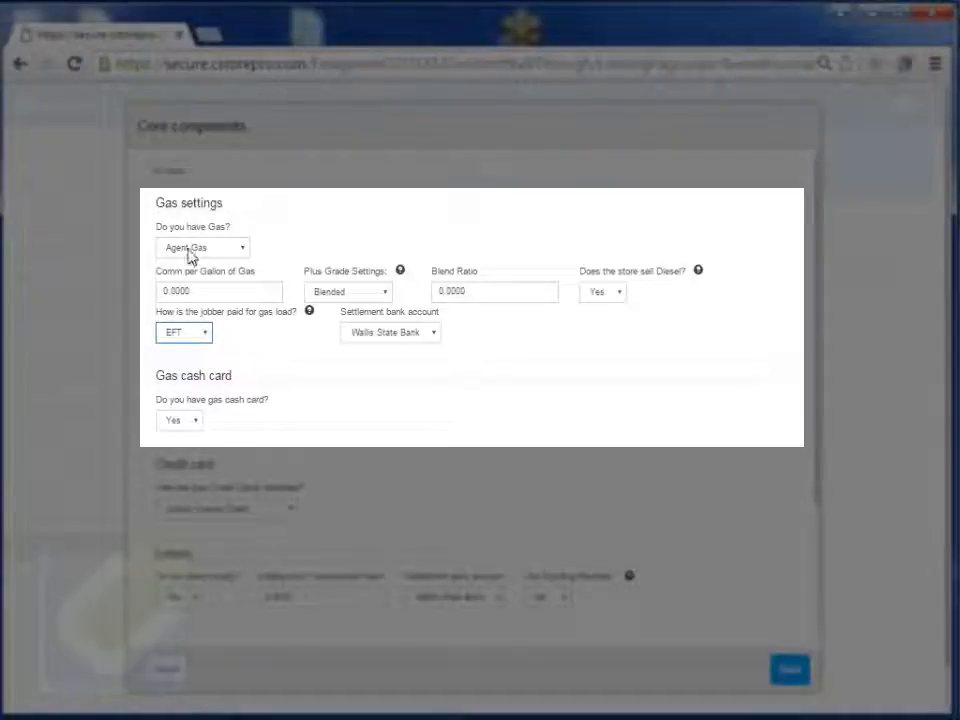
mouse_move(364, 380)
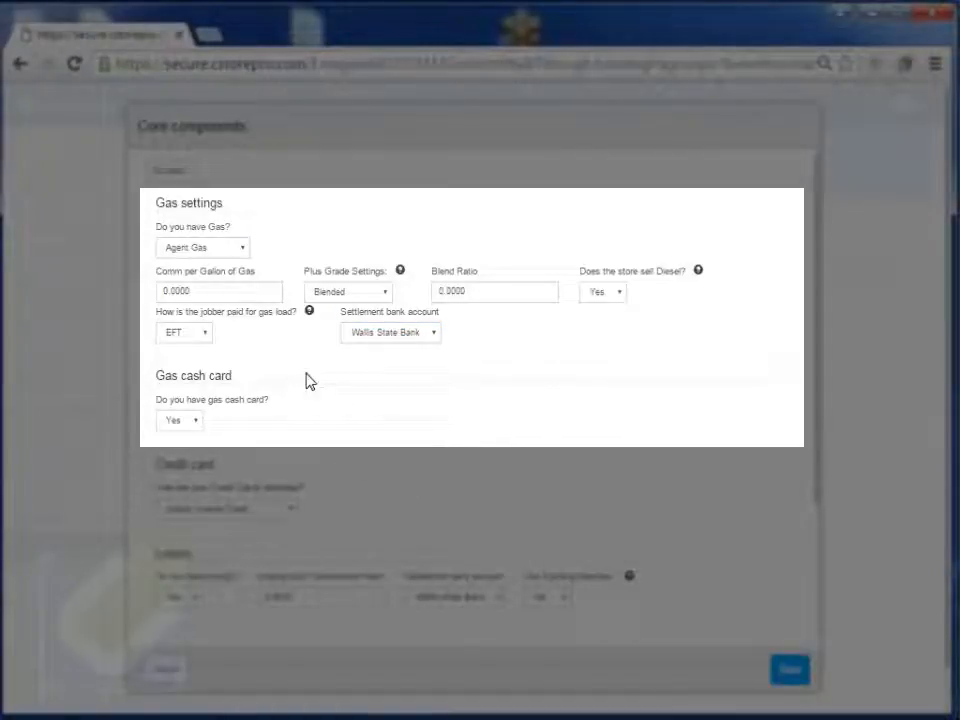
mouse_move(310, 424)
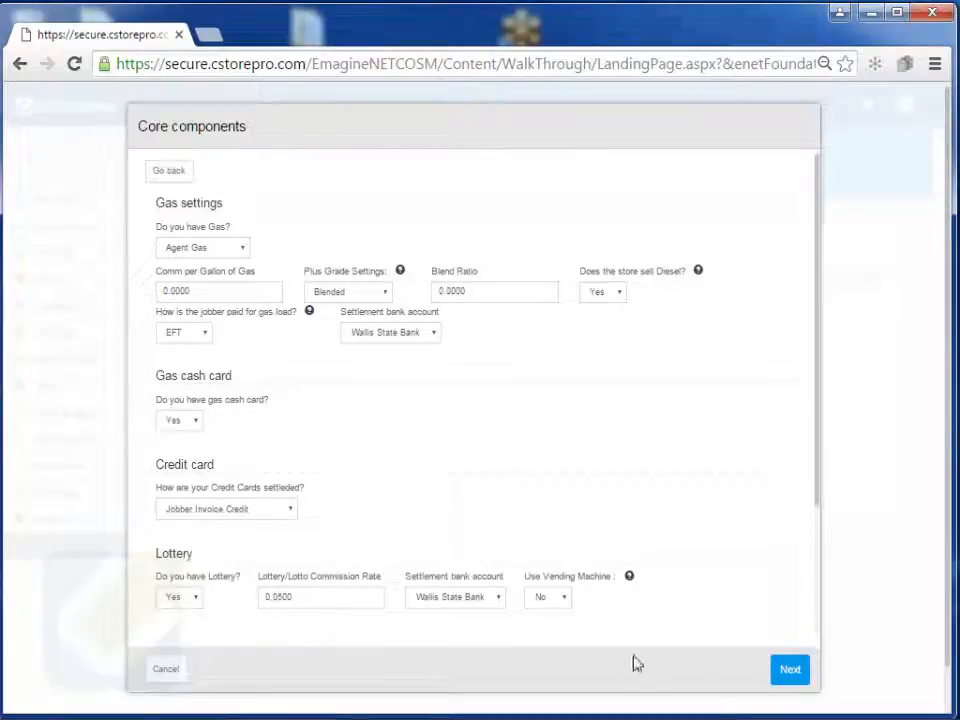
- Advance past Core components and Money services and finish the setup walkthrough
click(788, 668)
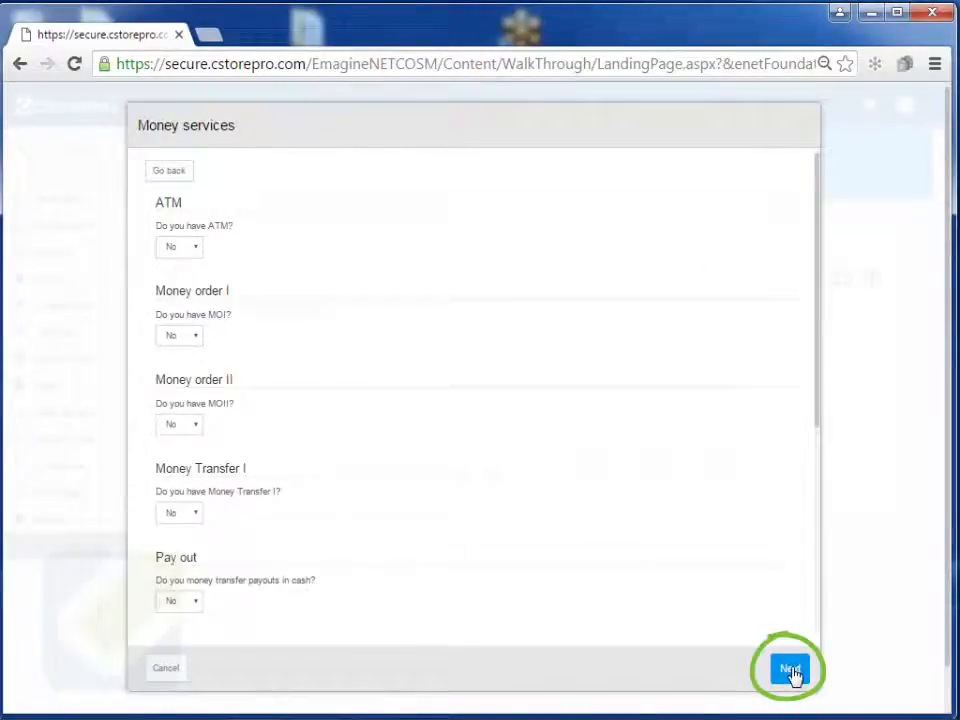
click(788, 668)
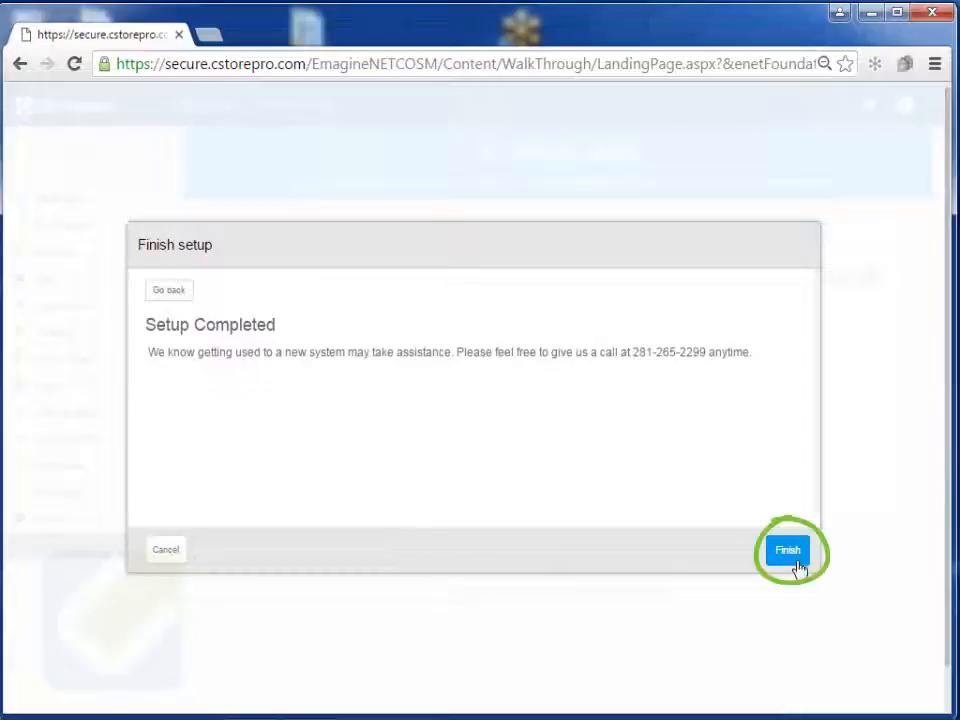
click(788, 550)
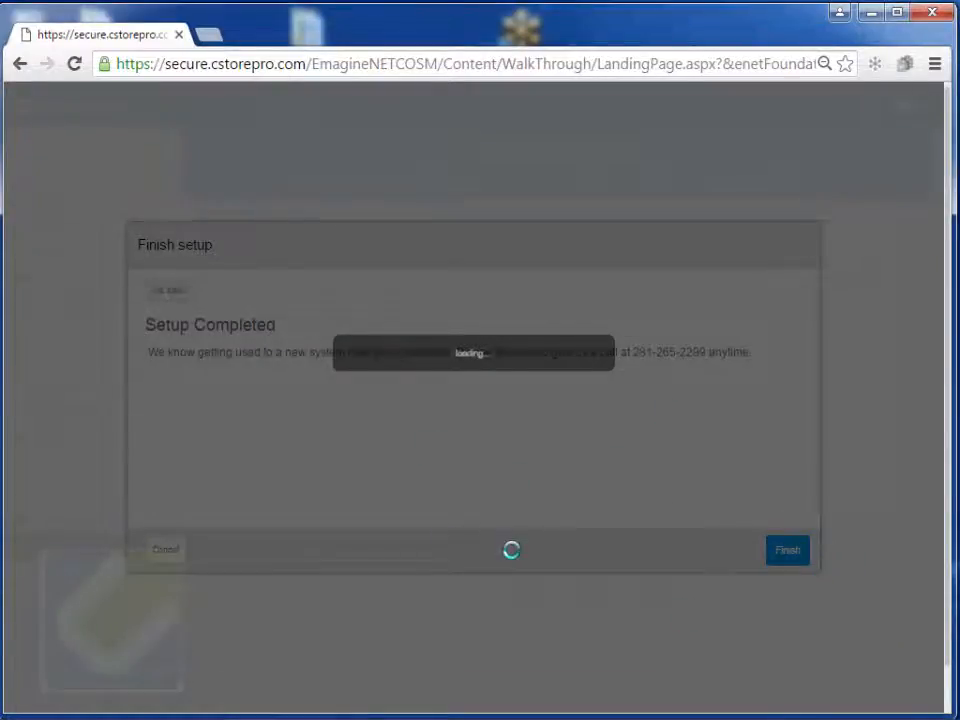
click(788, 550)
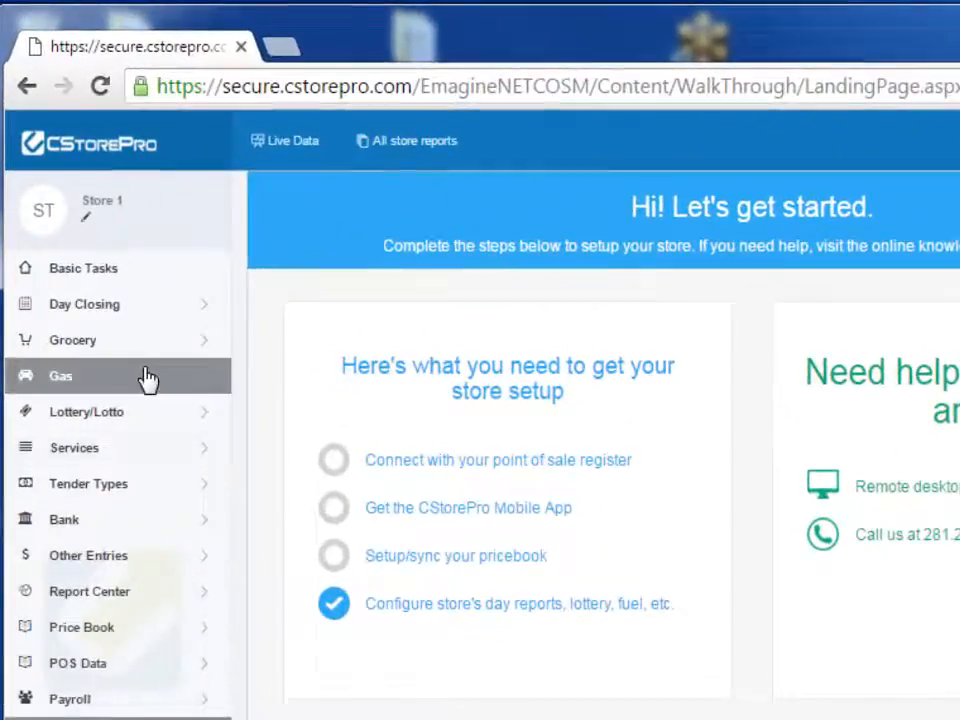
- Go to Gas > Settings and view the additional tanks for grades 5–12
click(60, 376)
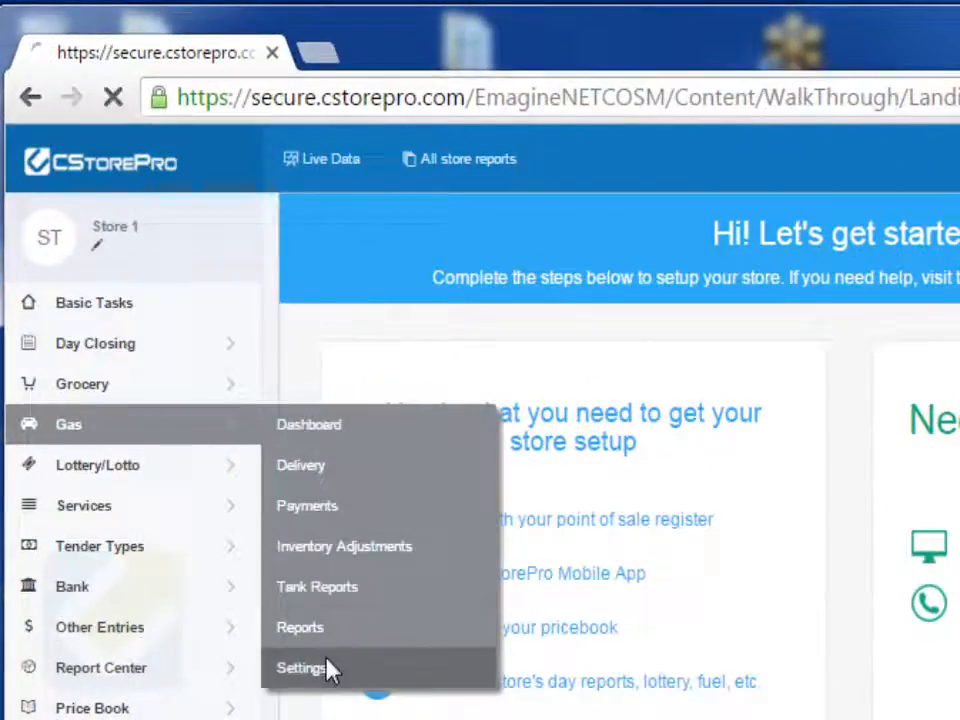
click(300, 668)
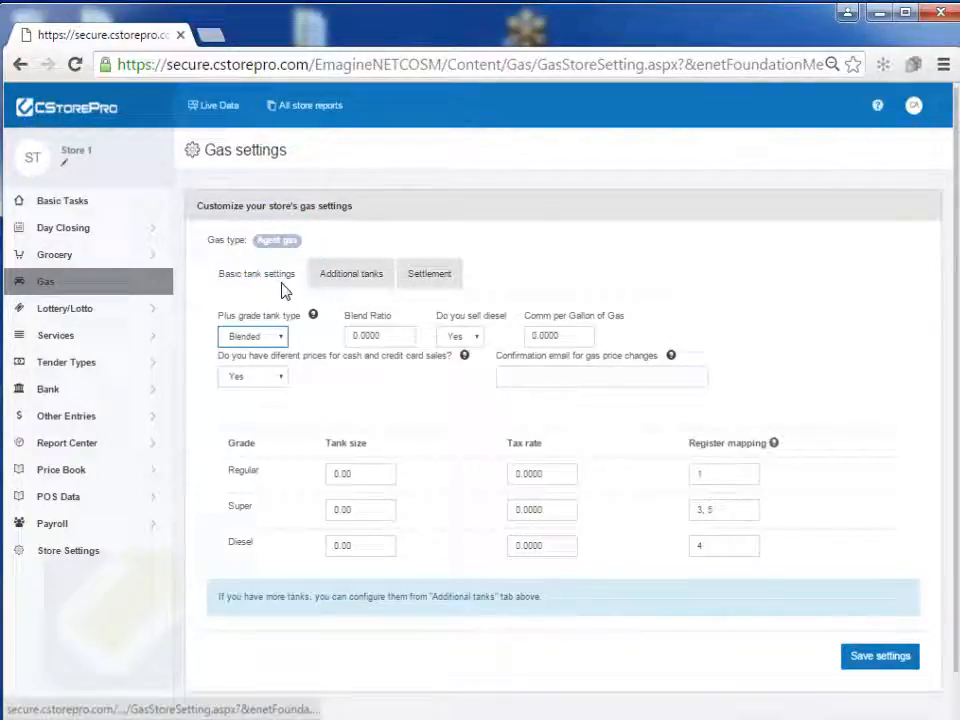
click(350, 272)
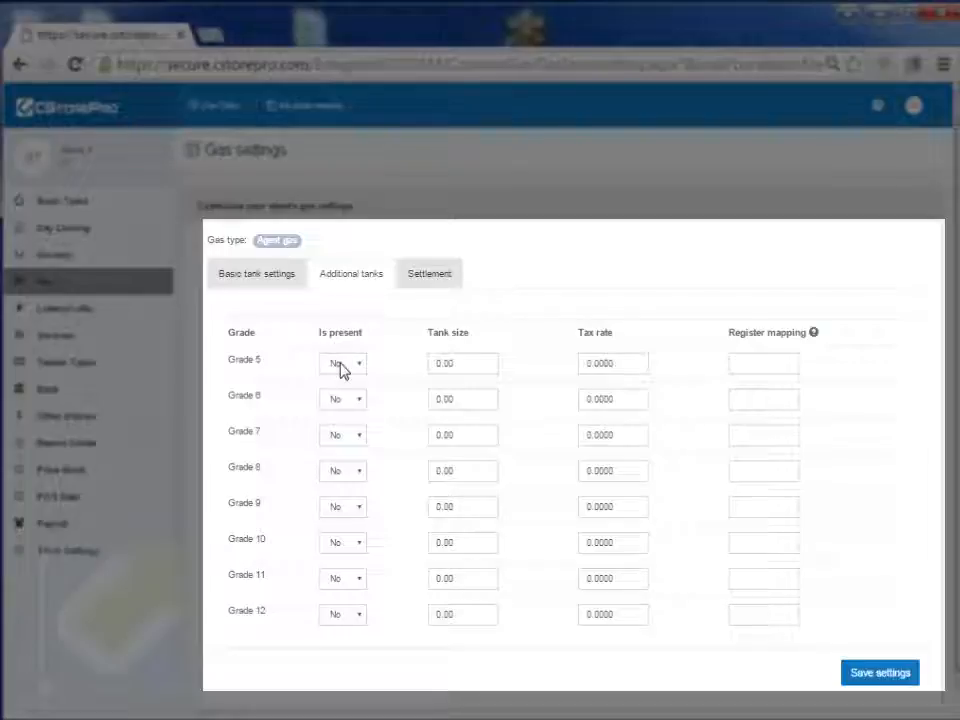
mouse_move(560, 490)
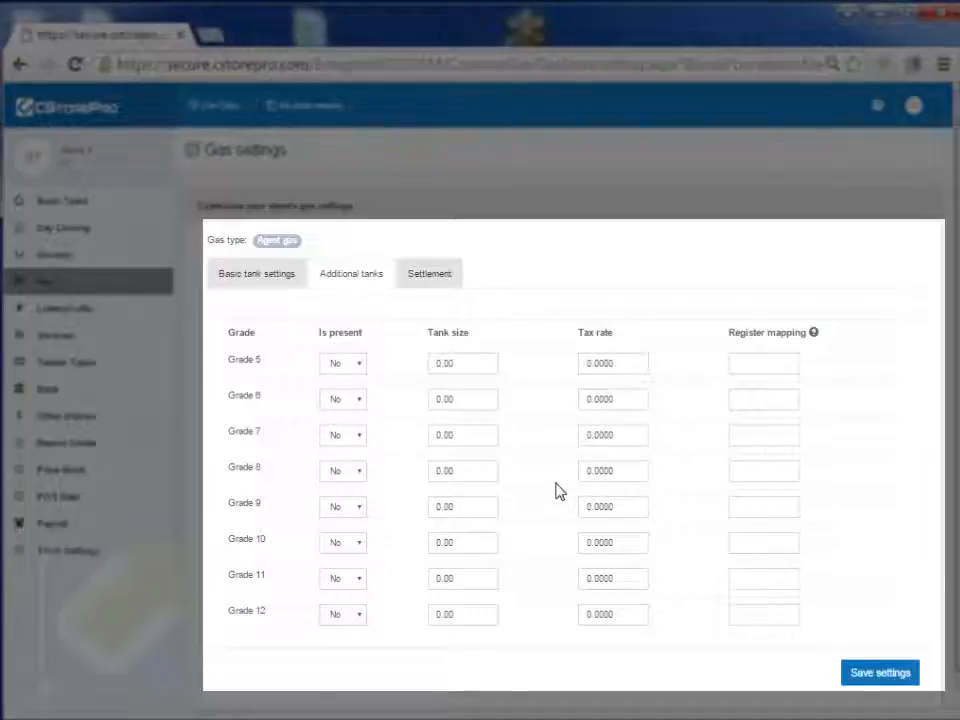
- Review the basic tank settings, then the Settlement section with EFT payment from Walls State Bank
click(256, 272)
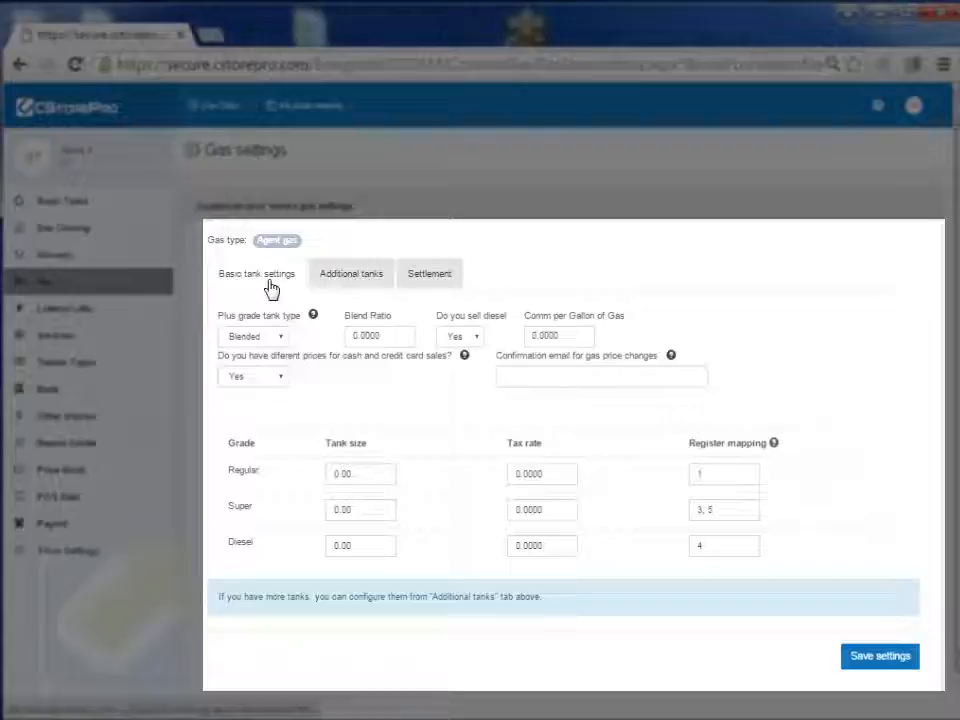
mouse_move(528, 442)
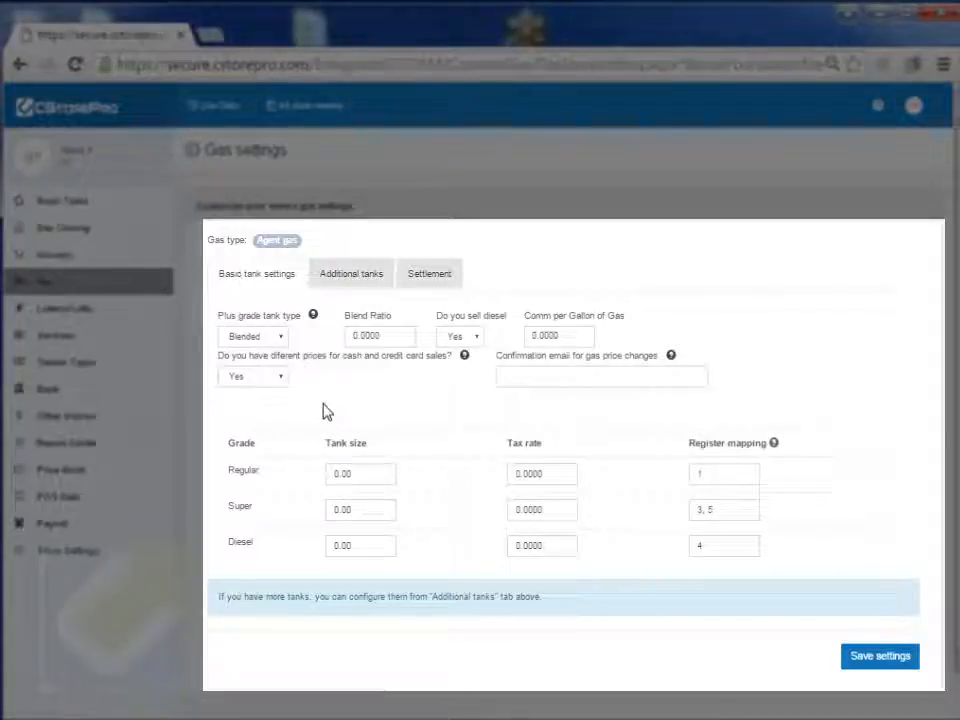
mouse_move(316, 374)
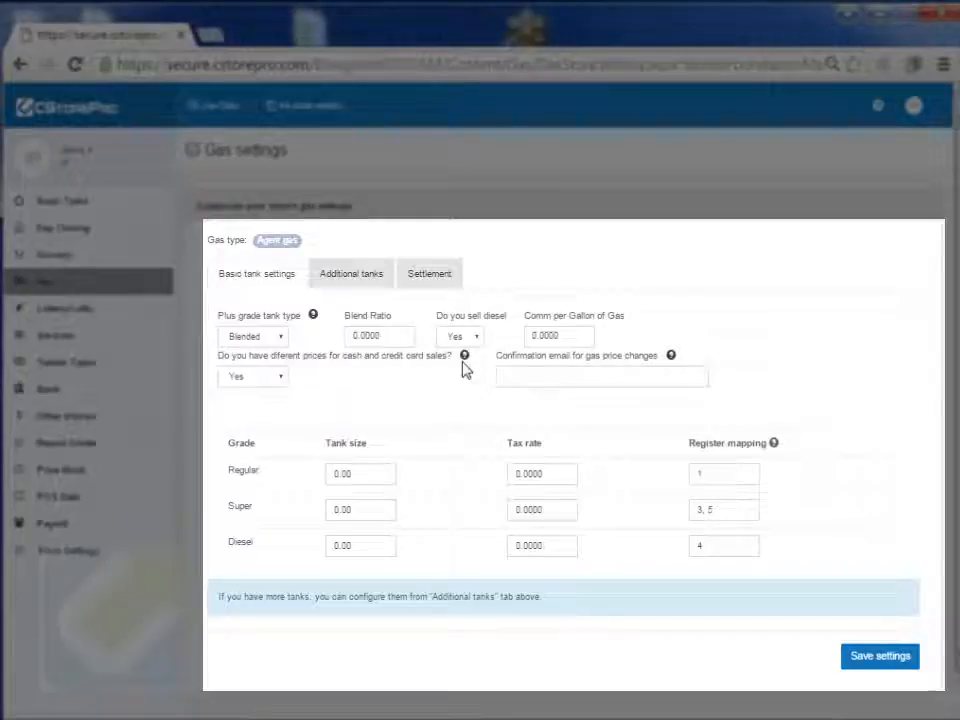
click(428, 272)
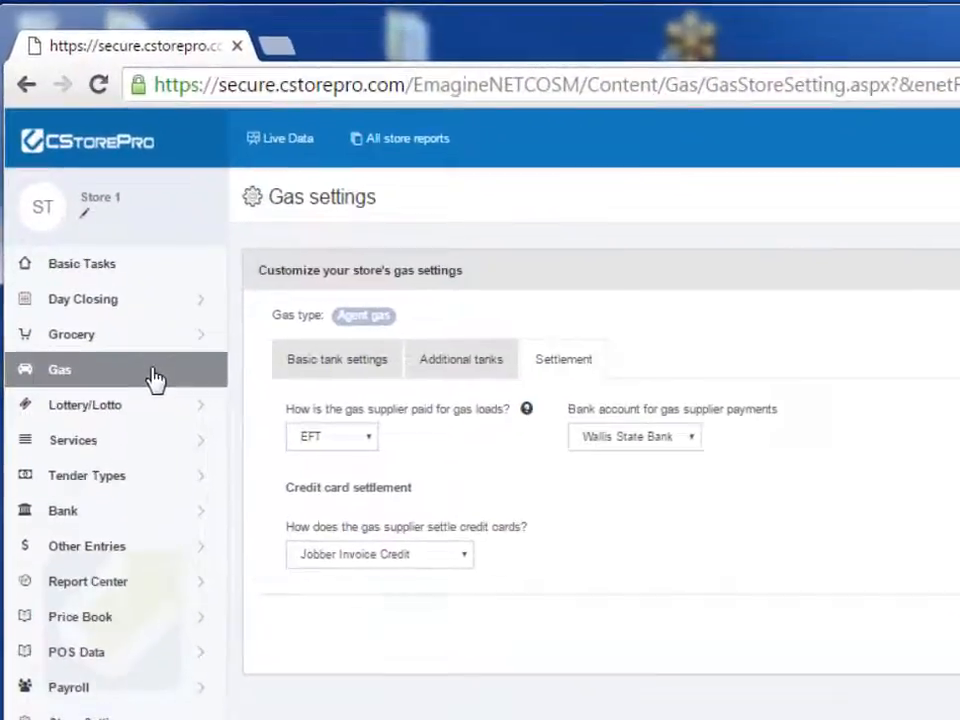
- In Gas Payments, select the 01/23–01/25/2016 invoices for a delivery invoice of 18000.53
click(60, 368)
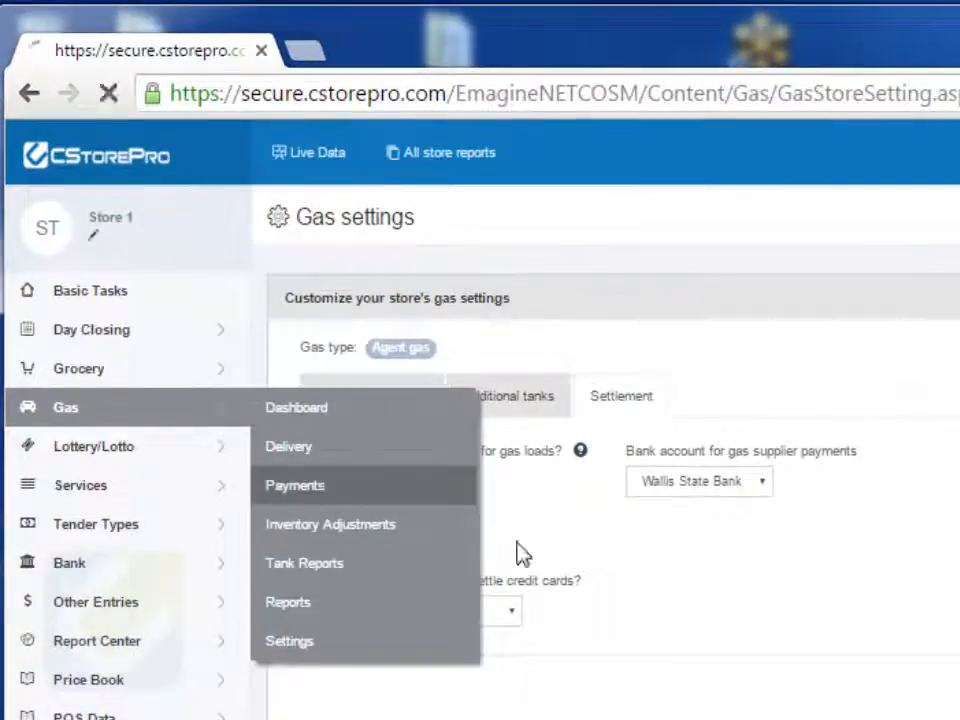
click(294, 486)
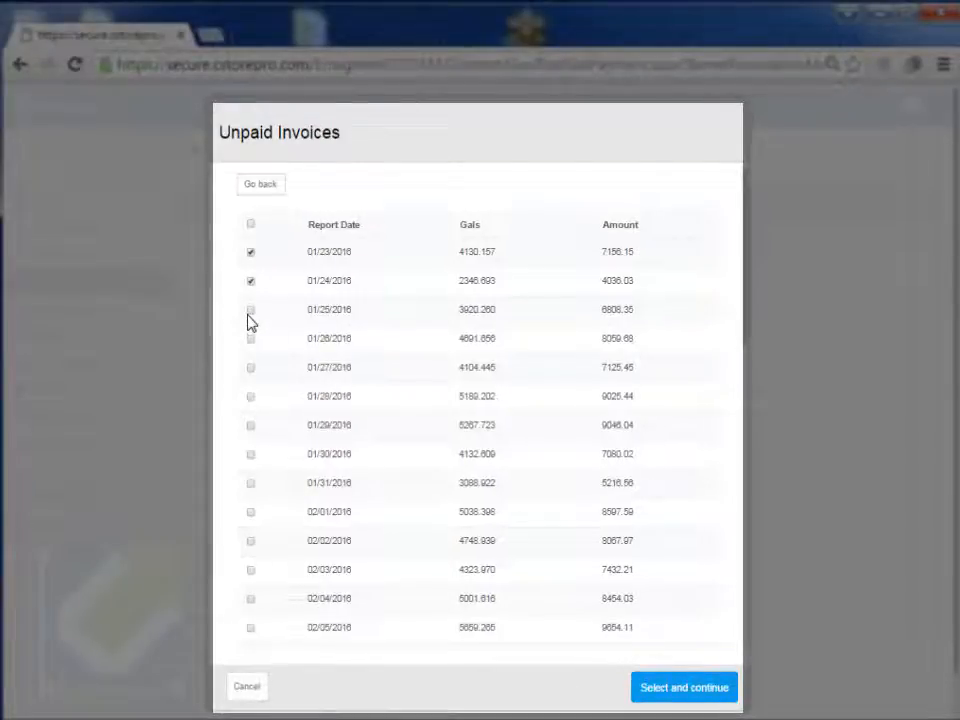
click(252, 308)
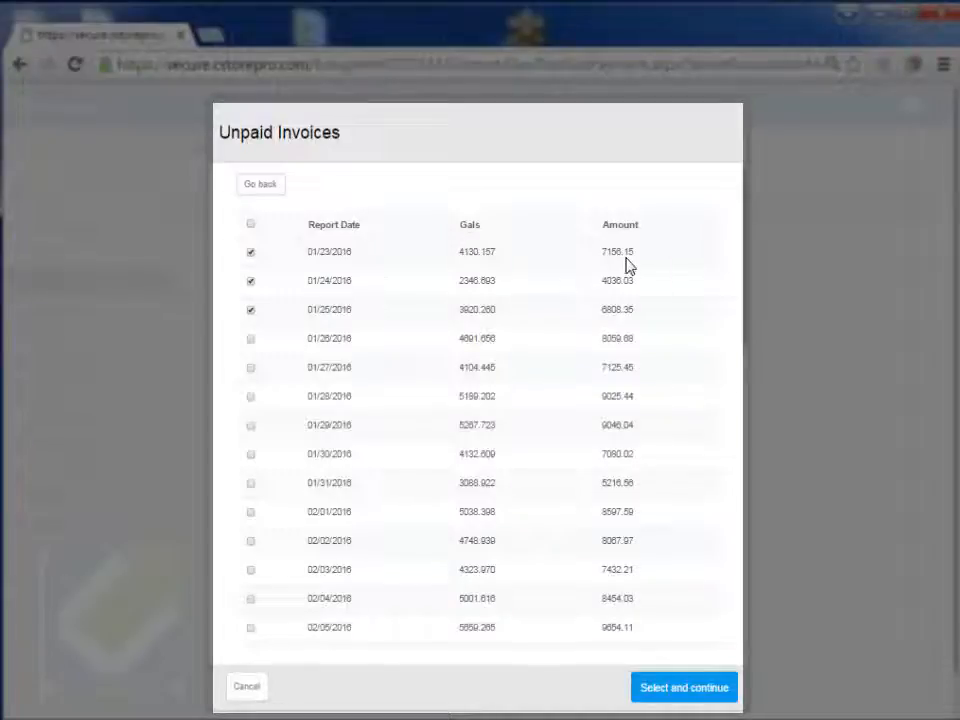
click(684, 688)
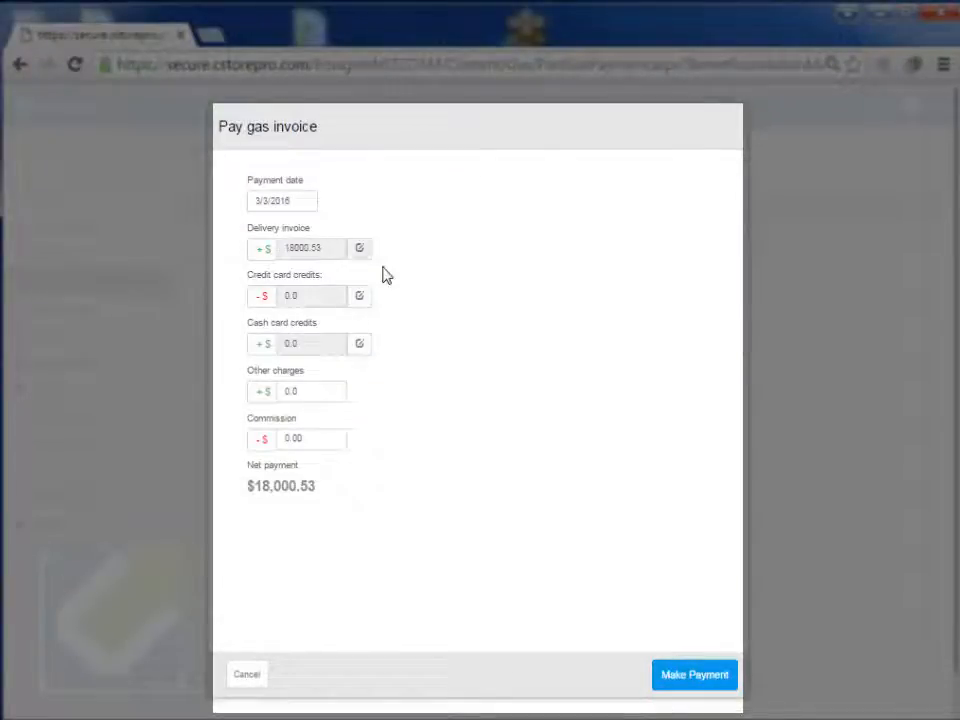
- Apply the 09/17–09/19/2015 card batches as credit card credits of 28087.93, netting $-10,087.40
click(360, 296)
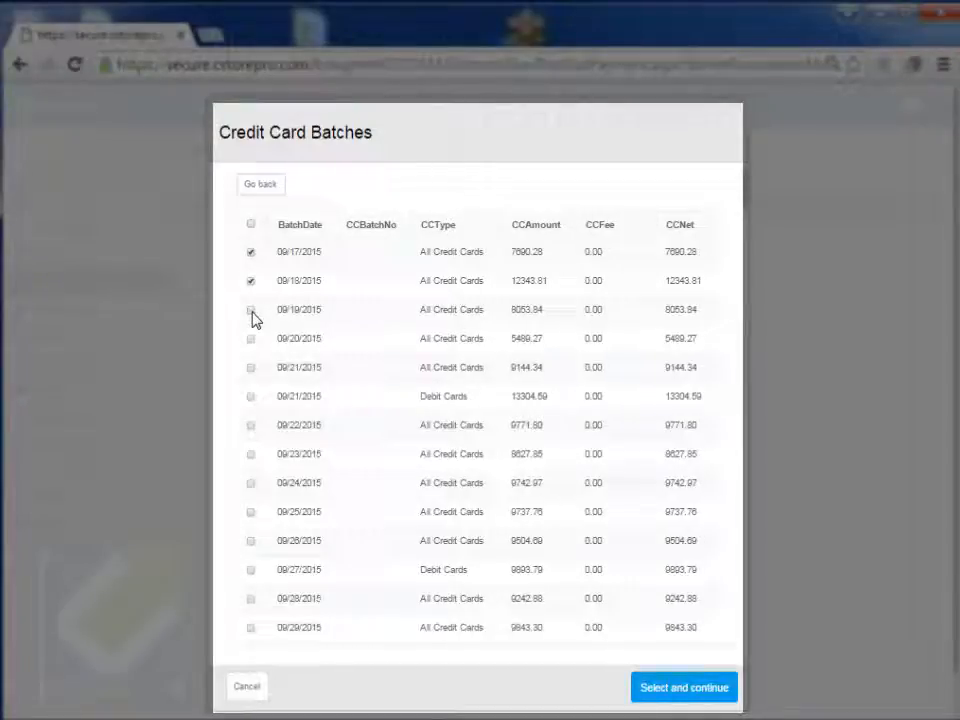
click(252, 308)
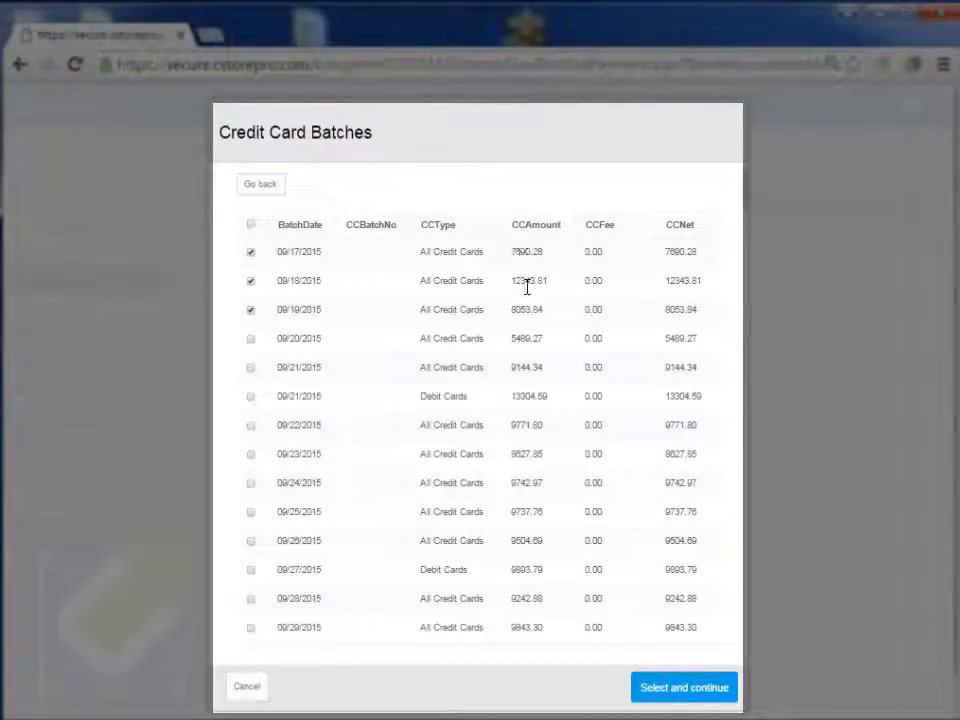
mouse_move(604, 270)
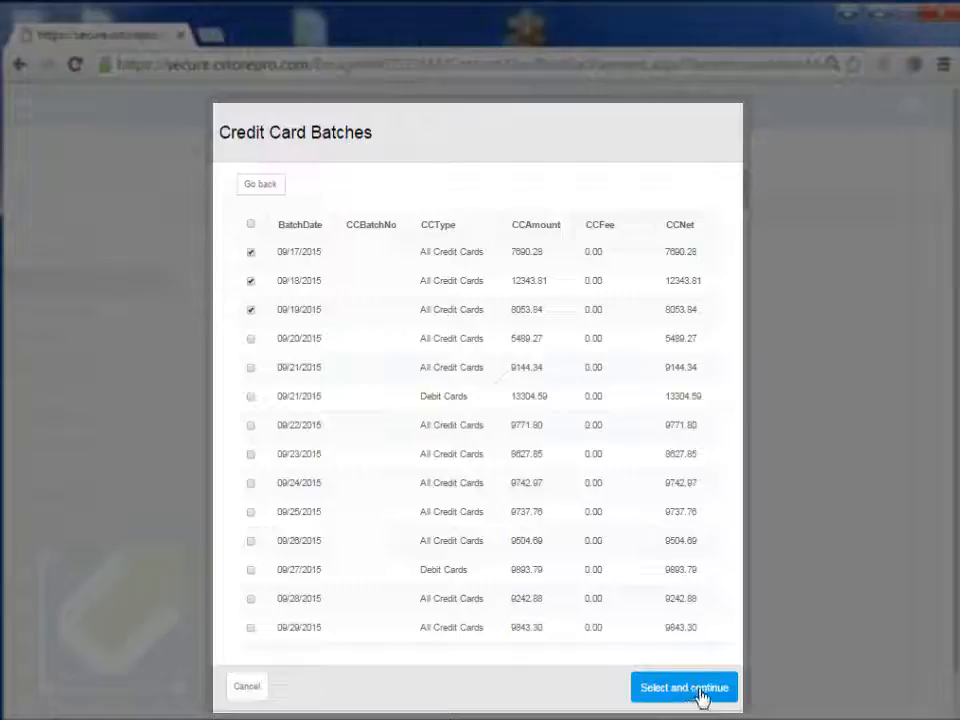
click(684, 688)
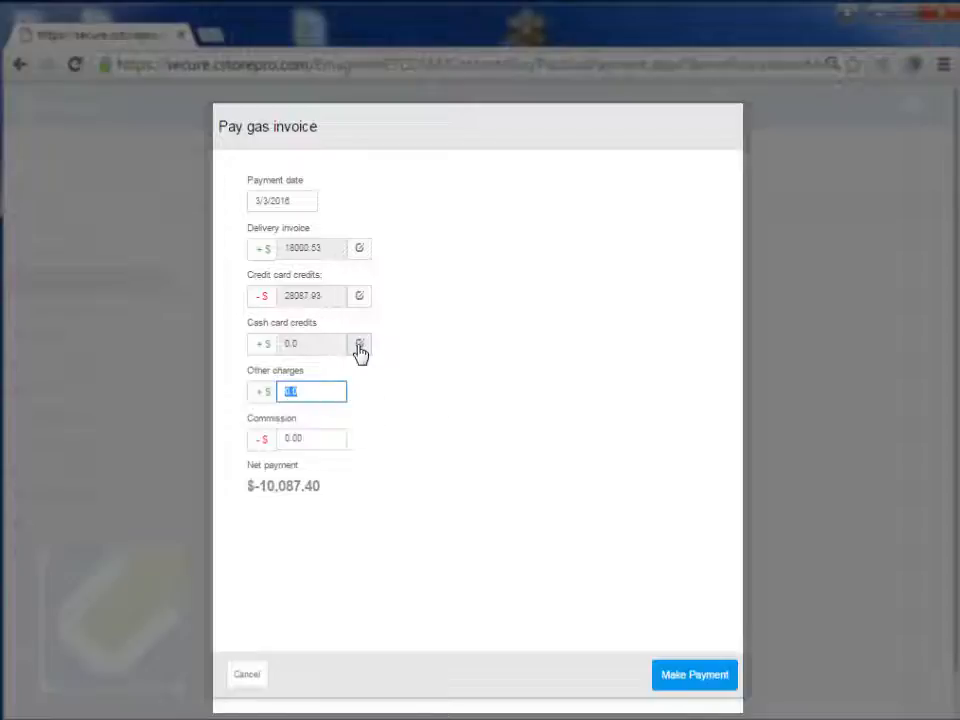
click(360, 344)
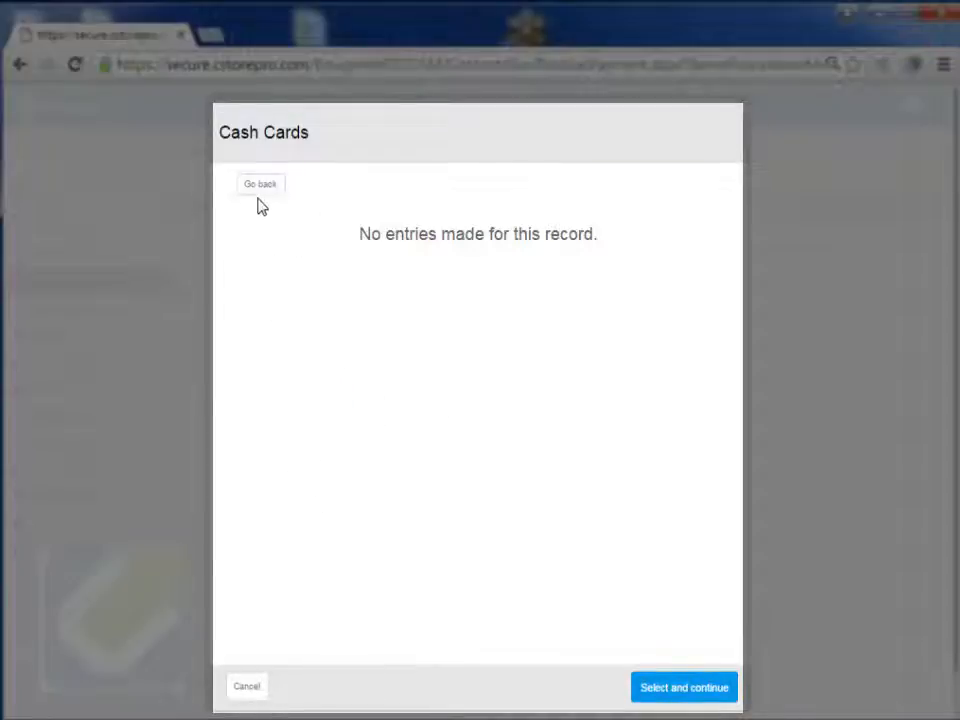
click(260, 184)
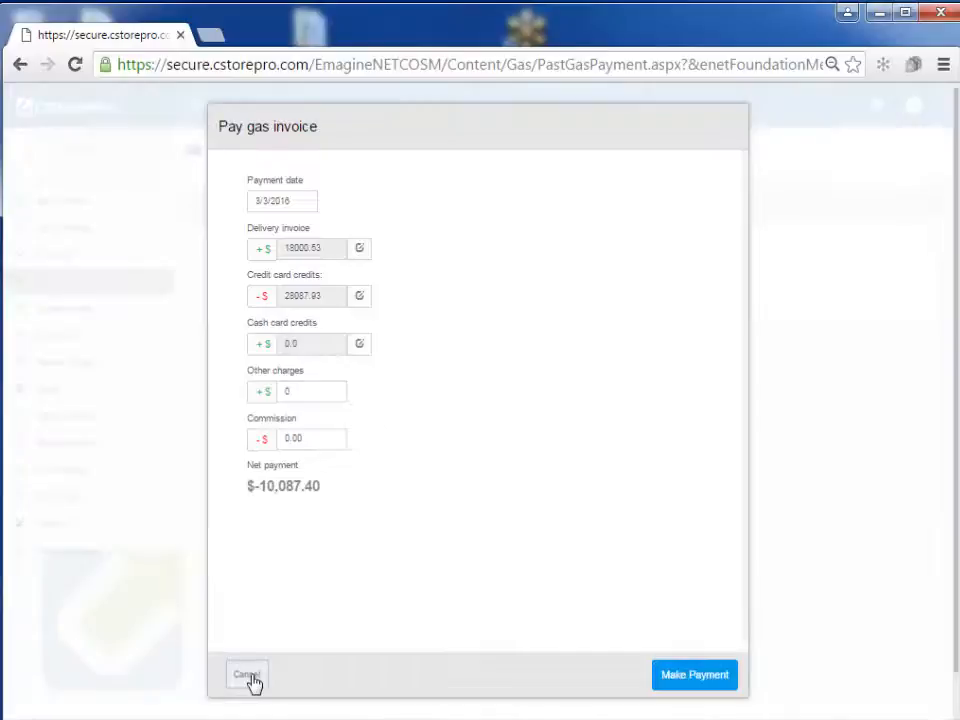
- Cancel the gas invoice payment and view monthly gallons sold on the Gas Dashboard
click(246, 676)
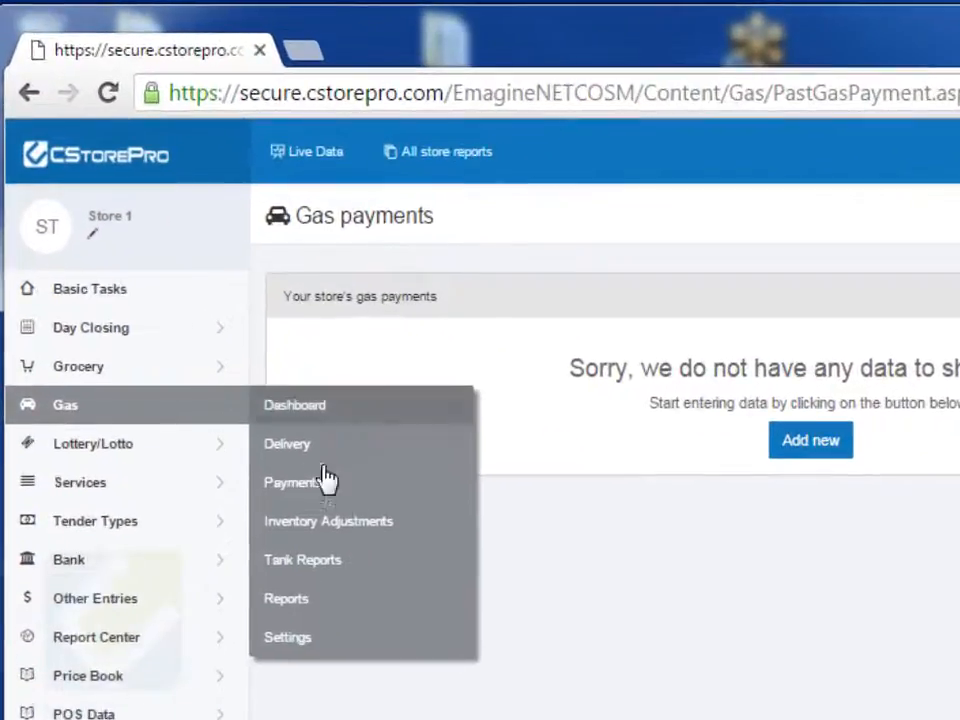
mouse_move(340, 560)
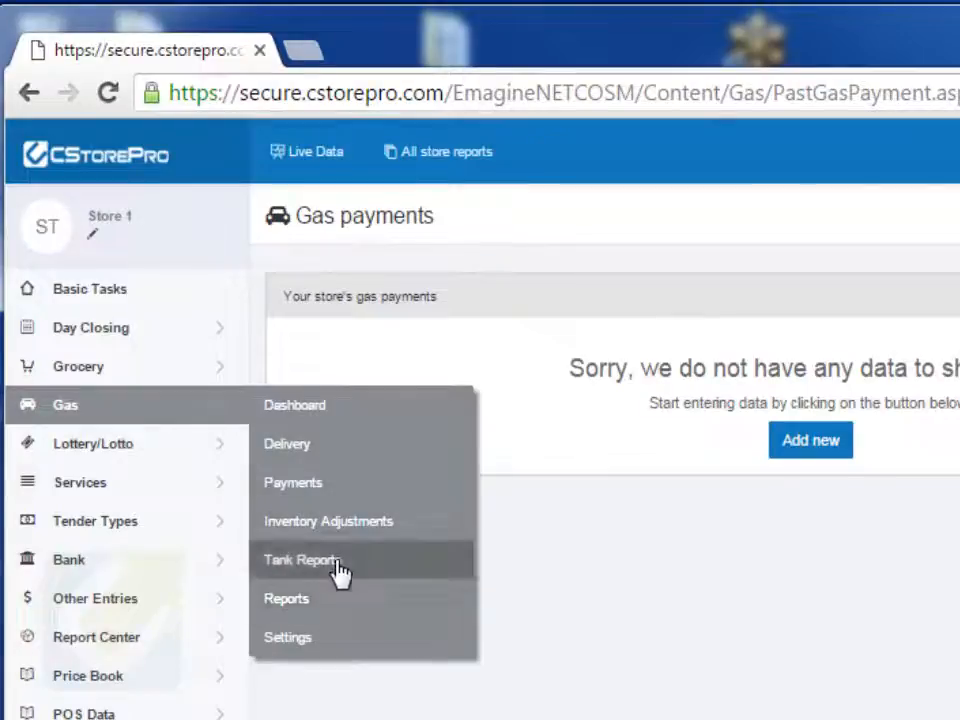
mouse_move(348, 536)
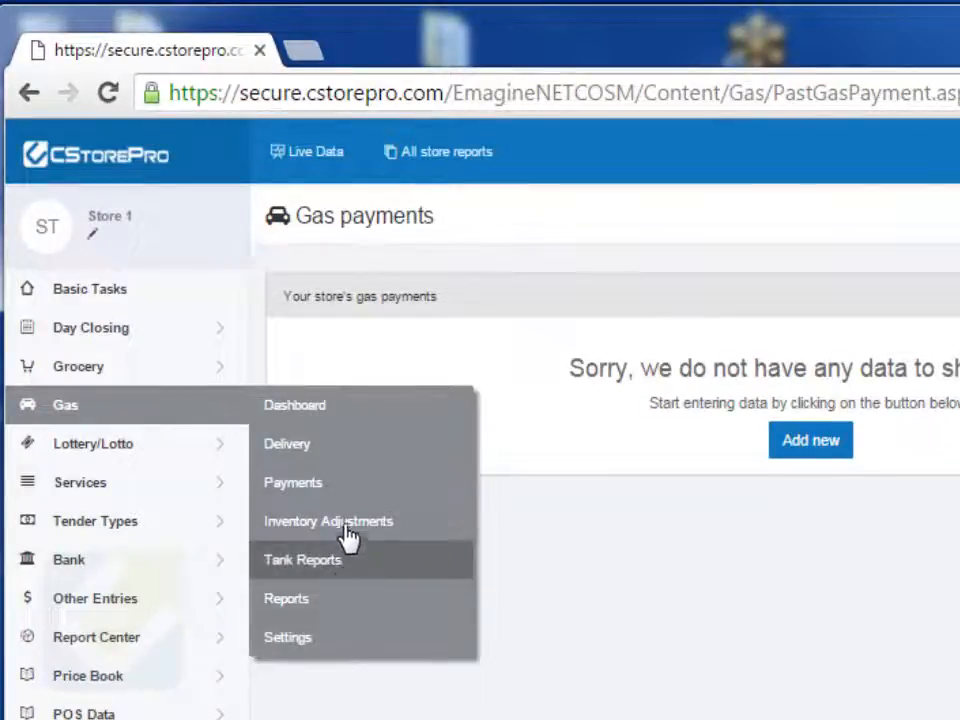
mouse_move(390, 456)
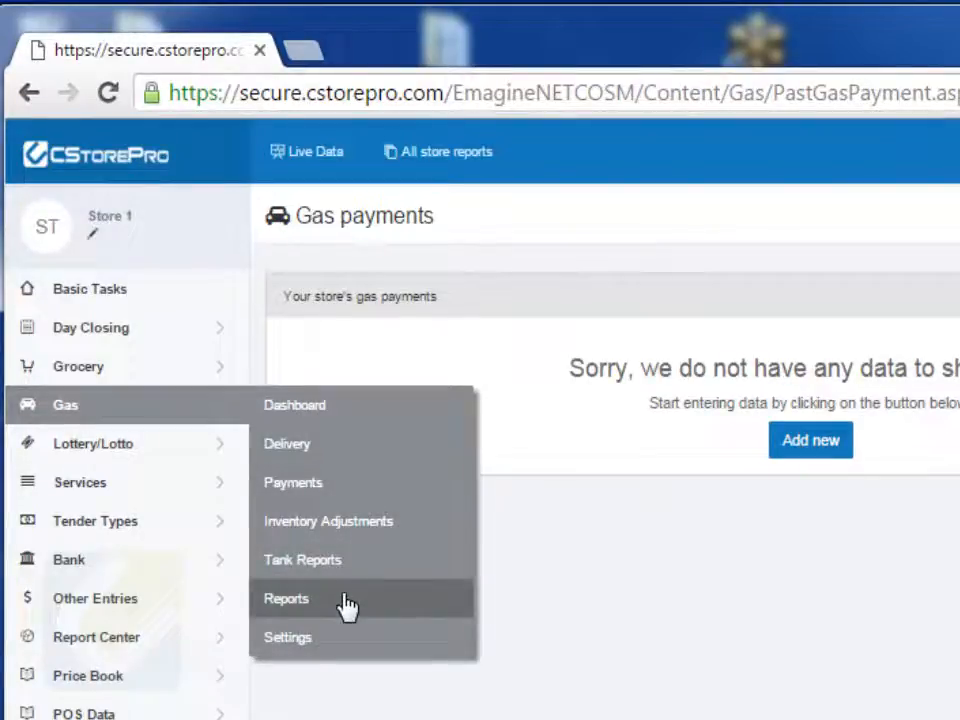
click(294, 404)
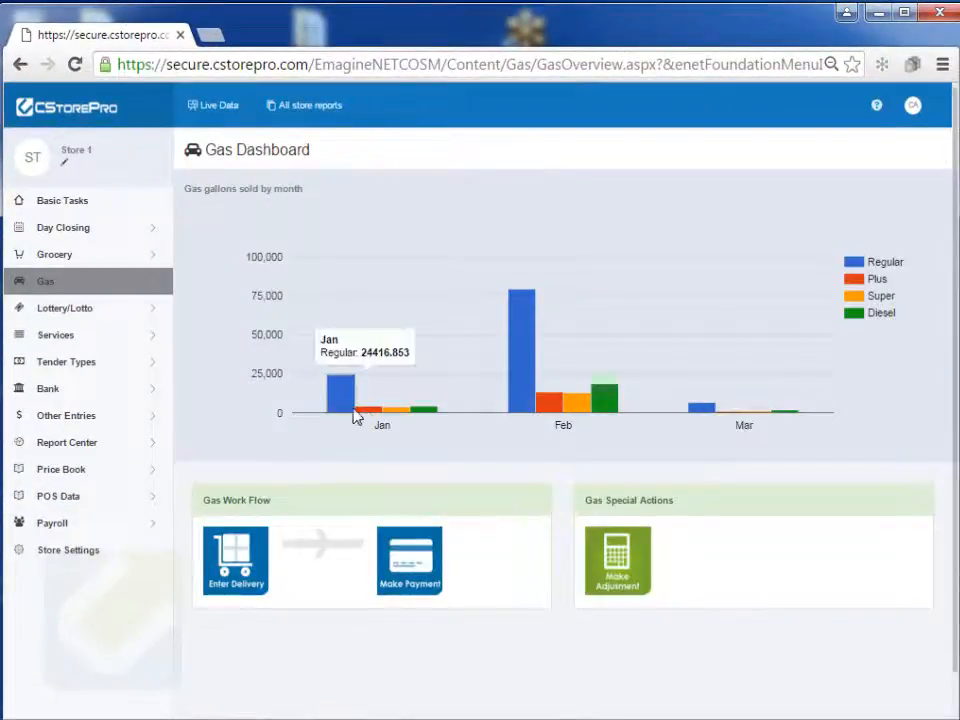
mouse_move(518, 378)
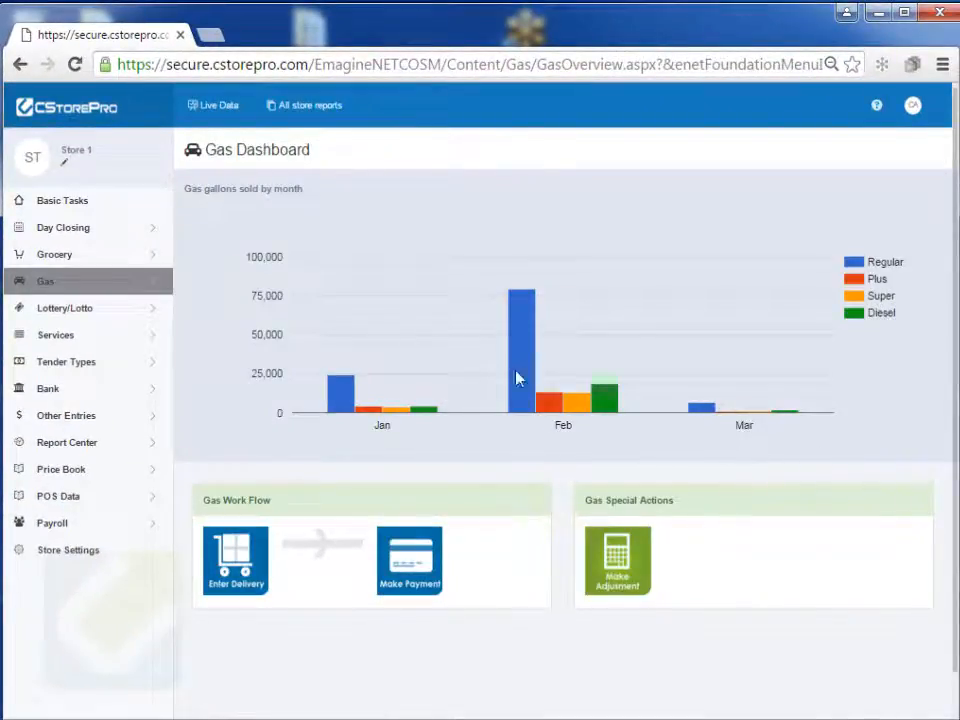
- Run the Gas Profit report for 02/01/2016–02/29/2016 from Gas > Reports
click(44, 280)
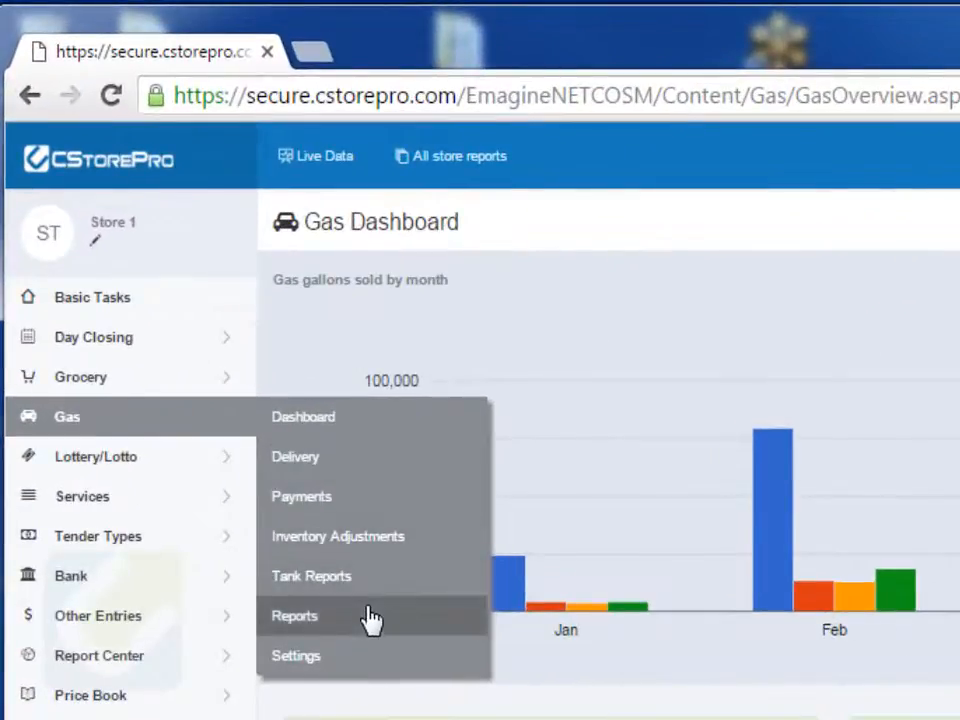
click(294, 616)
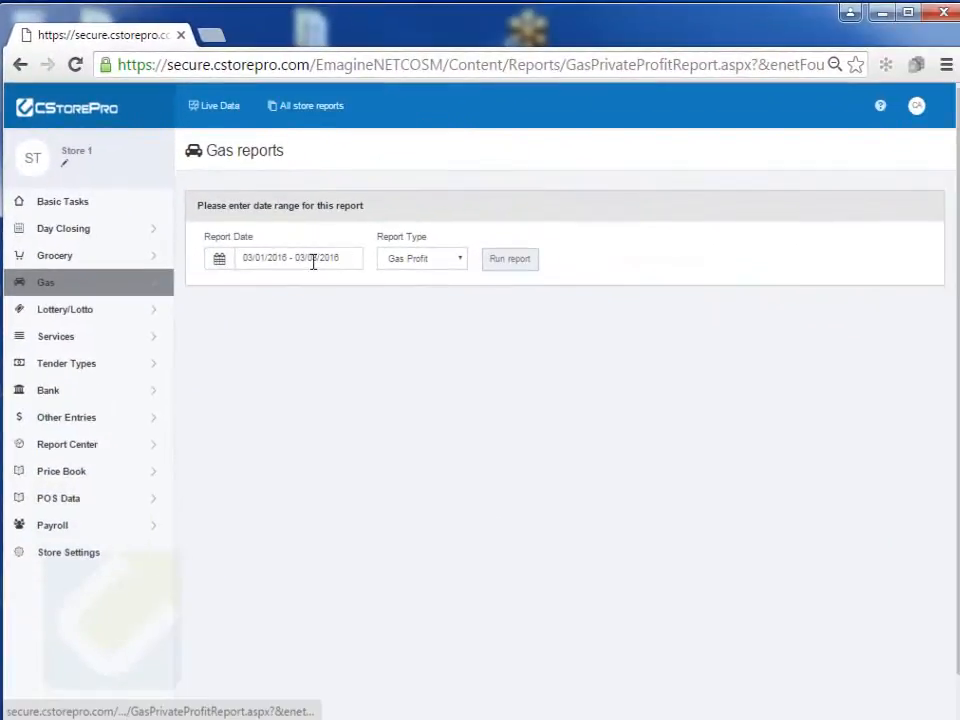
click(298, 258)
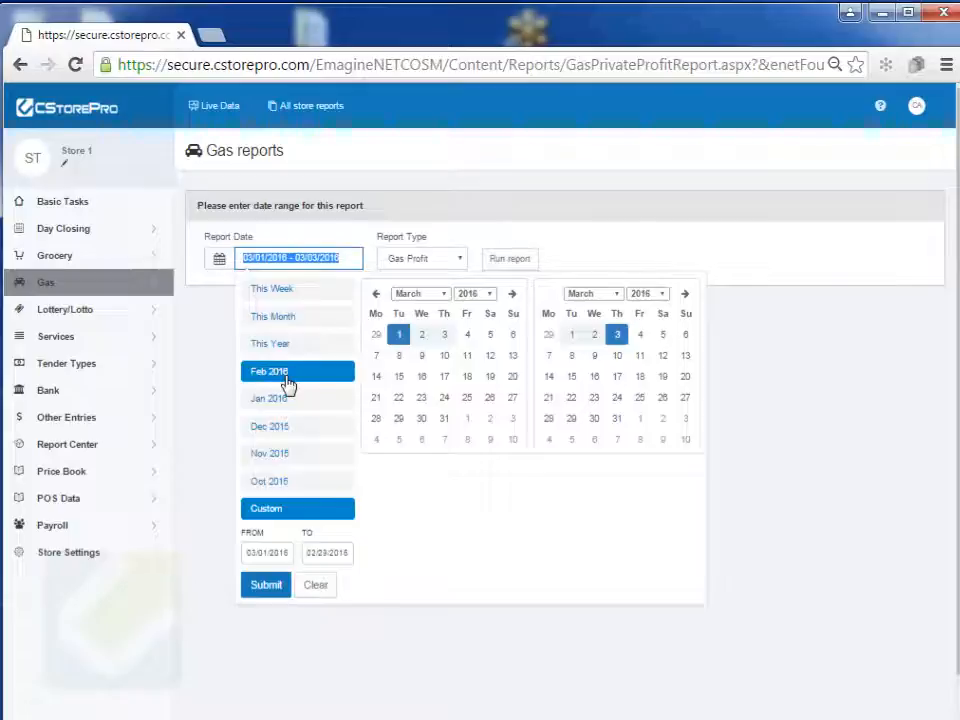
click(268, 370)
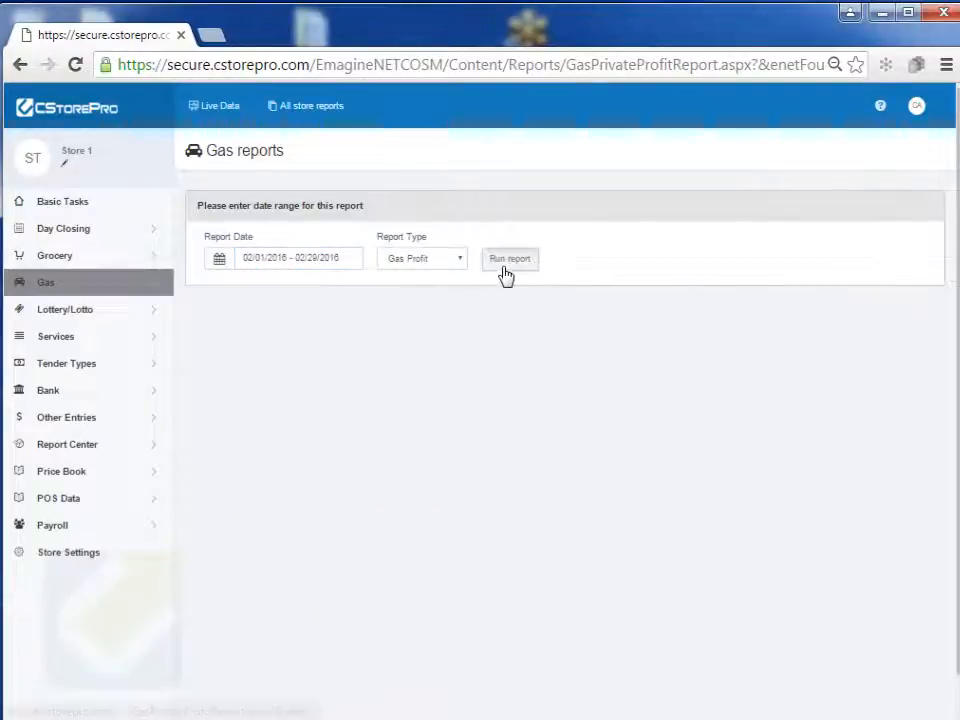
click(510, 258)
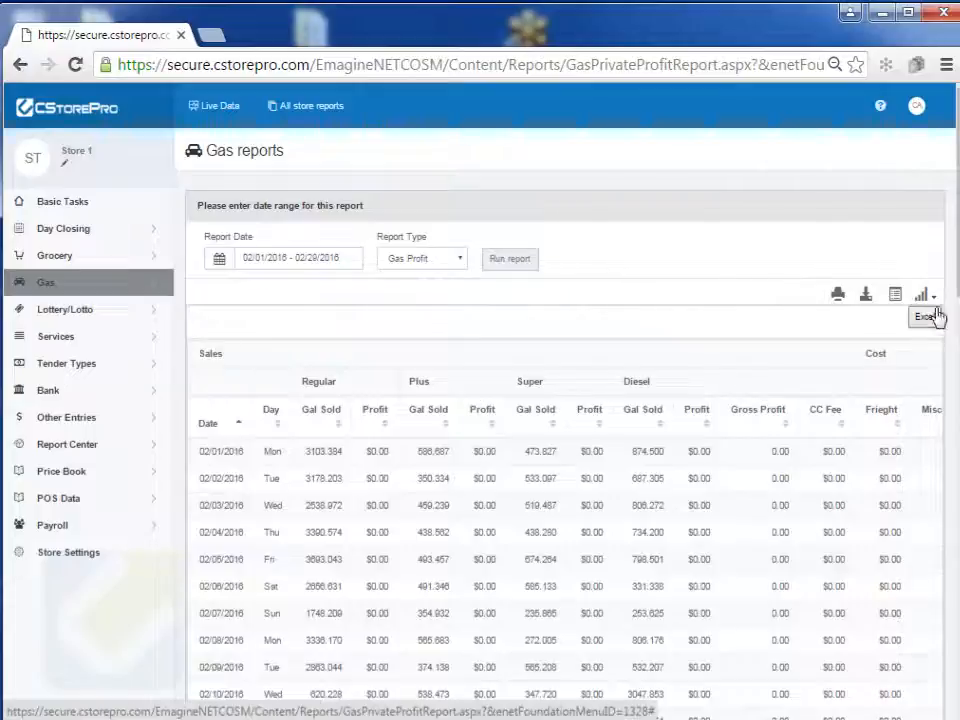
scroll(down, 3)
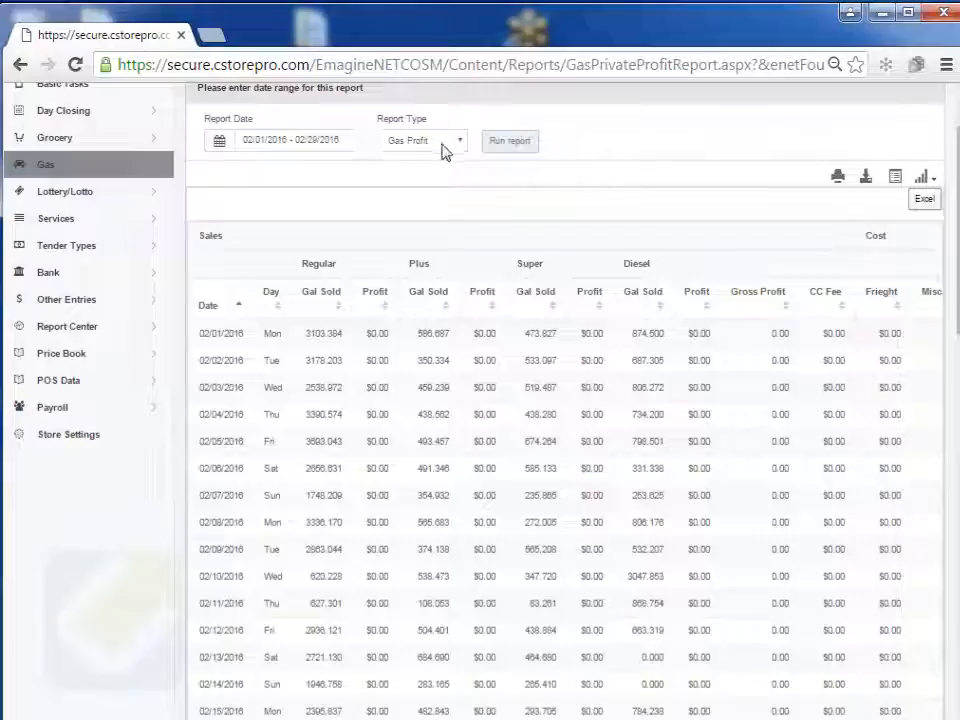
- Run the Cash Card Log report for February 2016
click(420, 140)
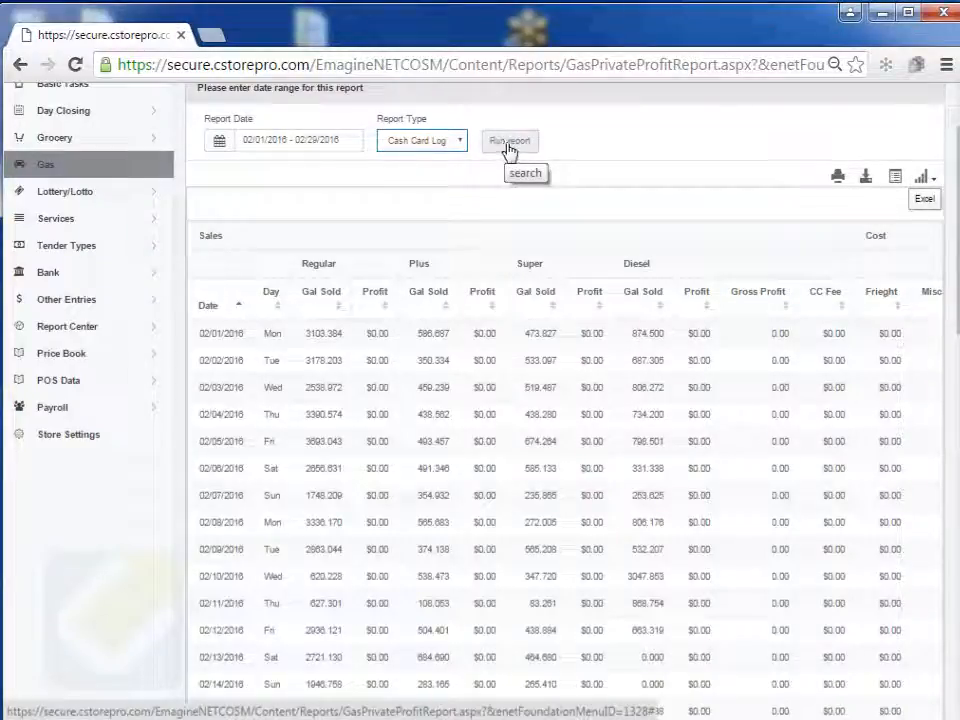
click(510, 140)
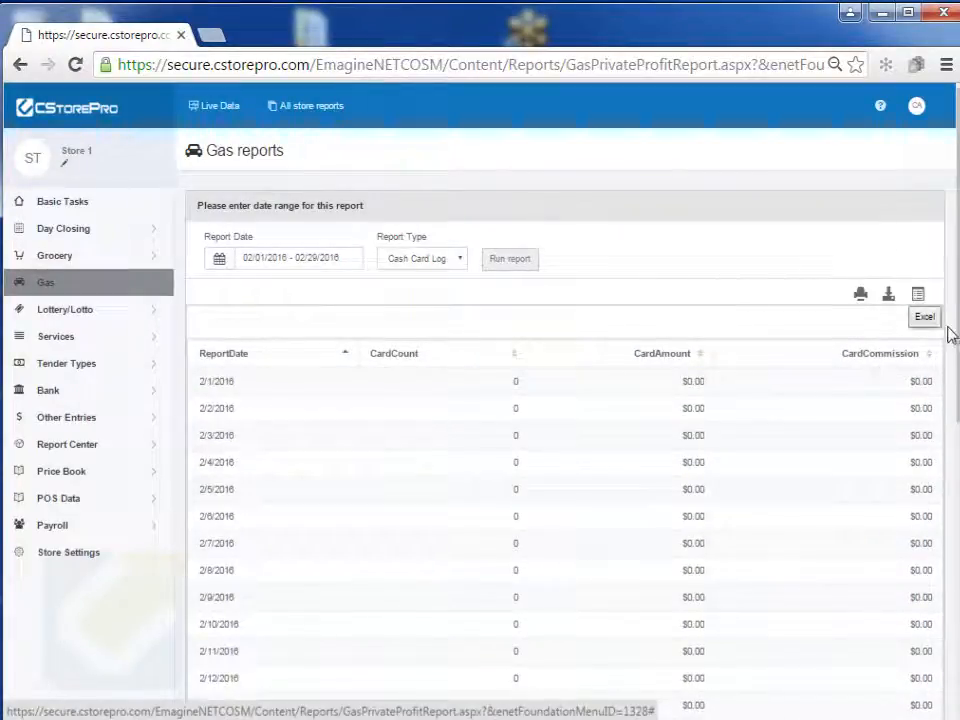
scroll(down, 3)
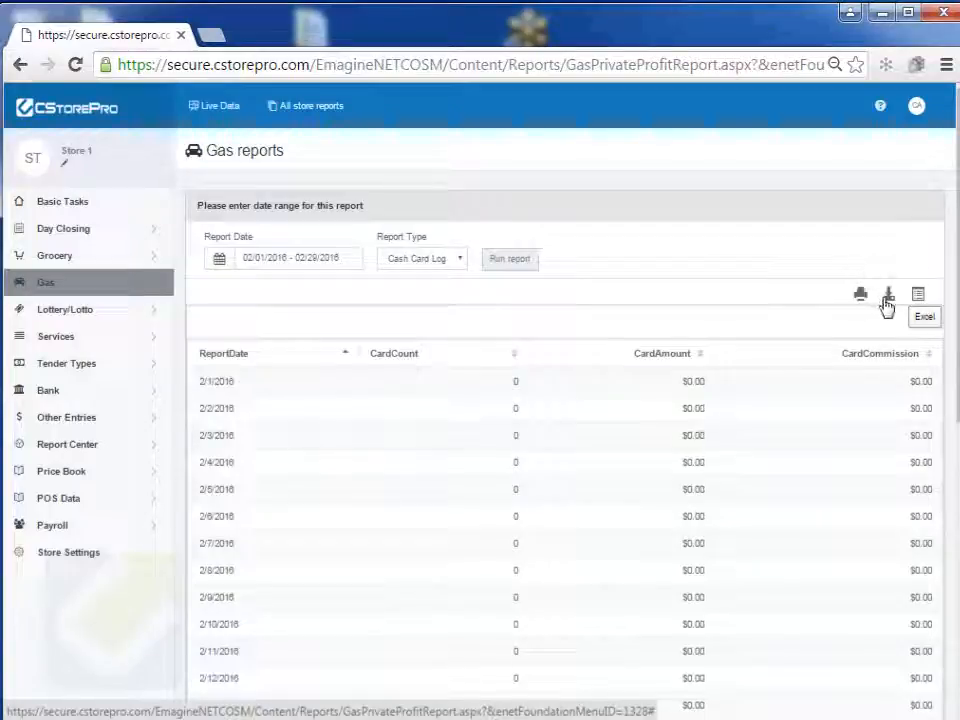
mouse_move(862, 296)
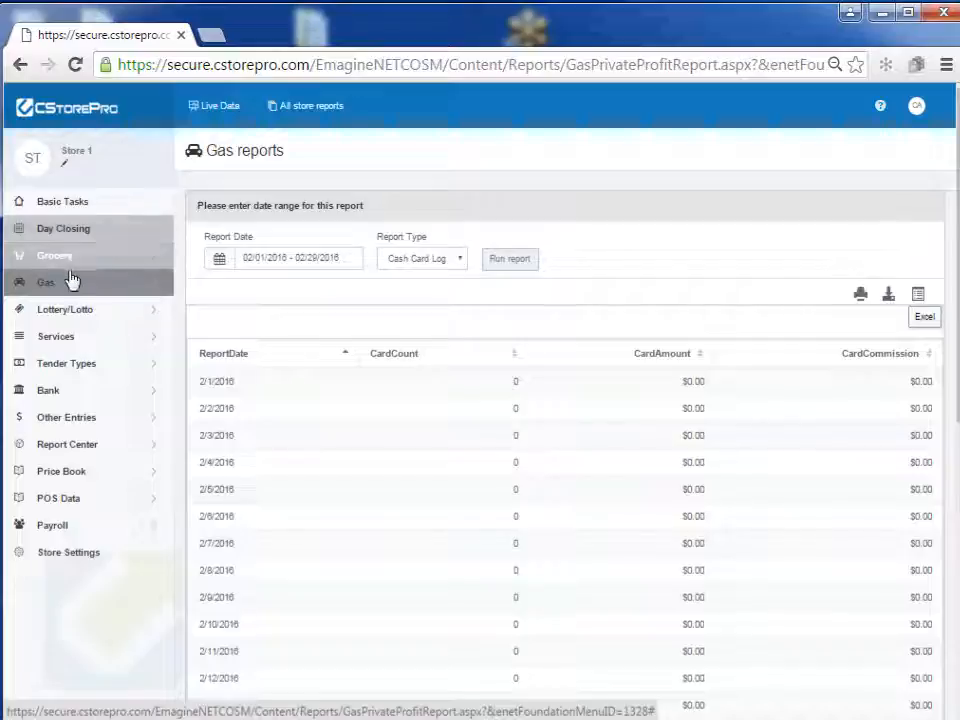
click(44, 282)
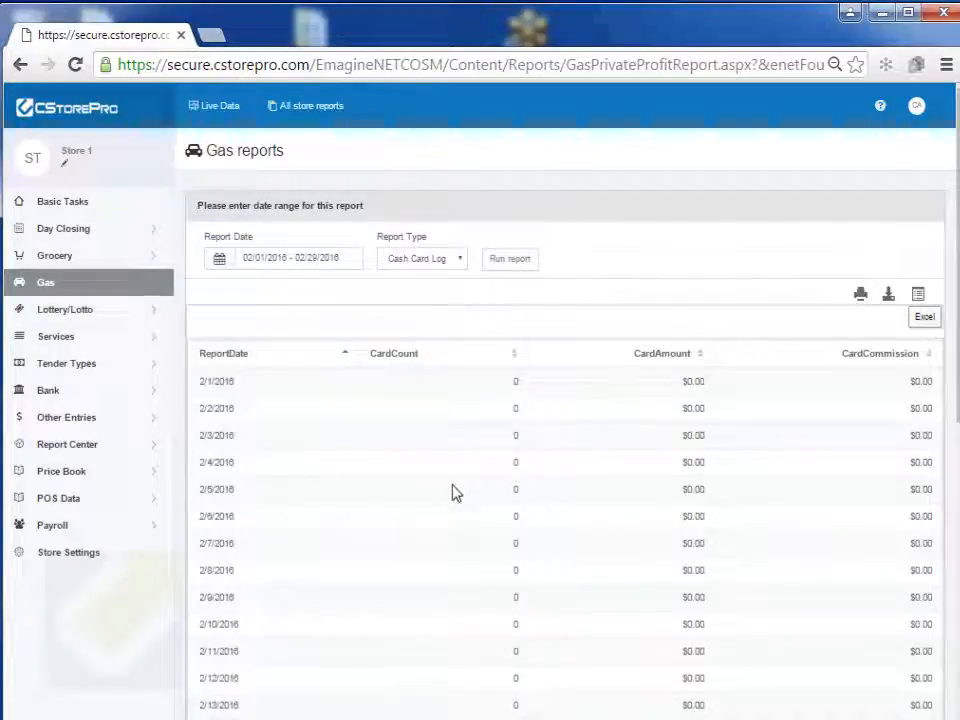
mouse_move(414, 580)
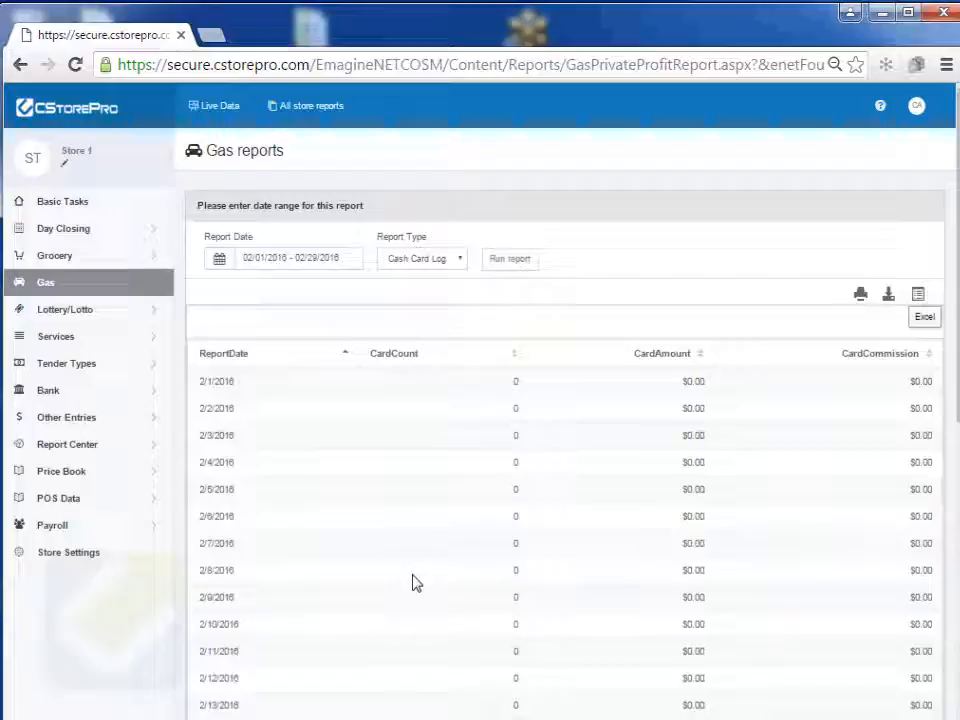
mouse_move(402, 584)
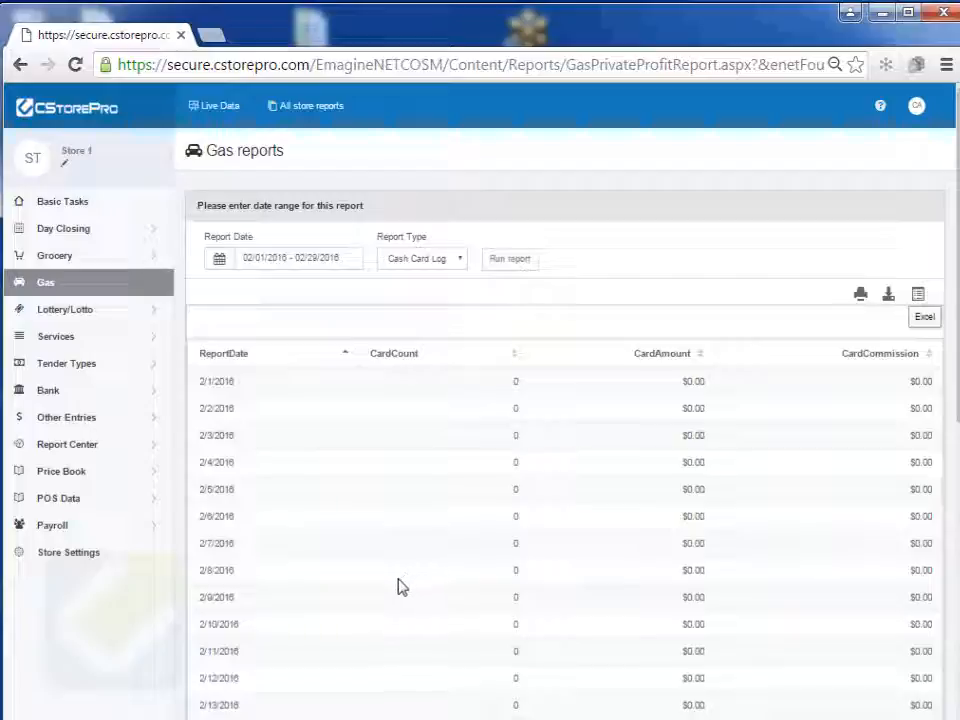